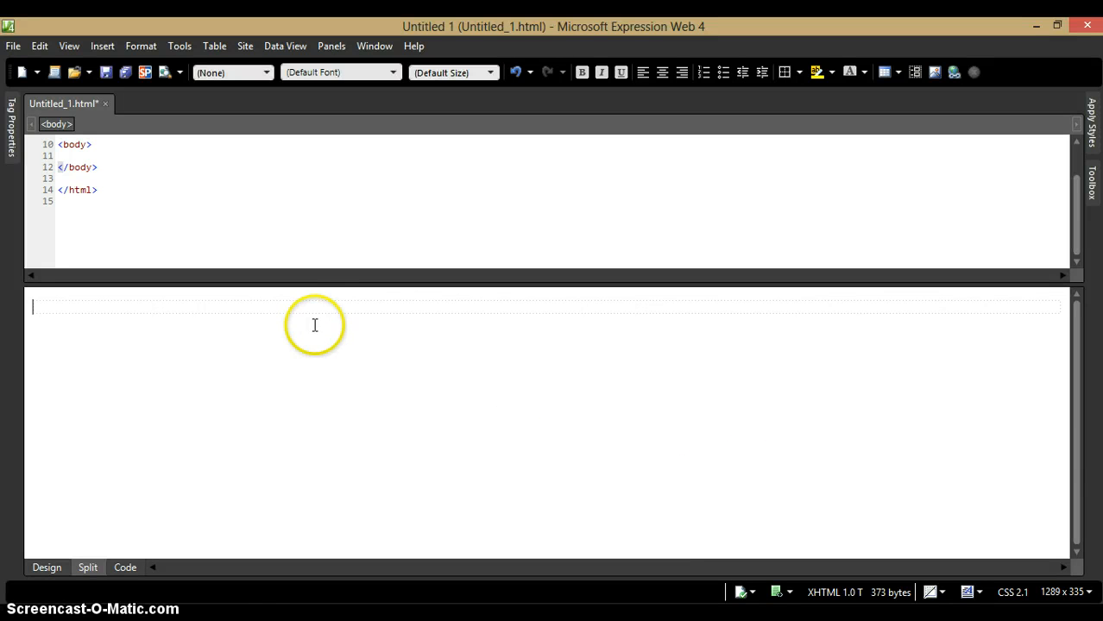
mouse_move(310, 311)
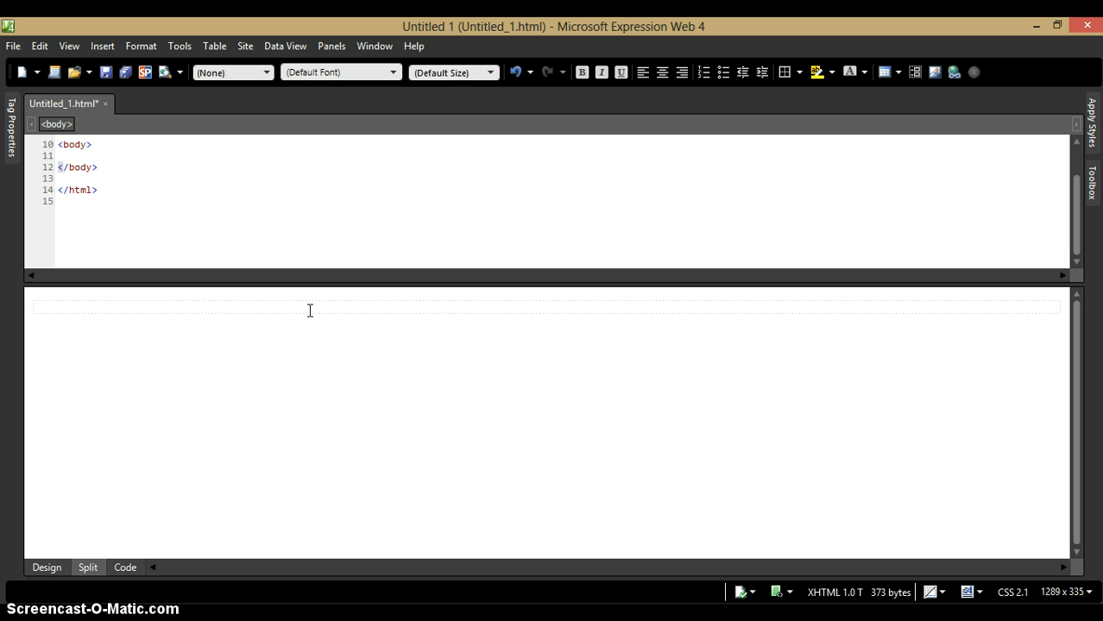
- Place the cursor in the empty page body and settle on Split view after trying Design and Code
click(172, 307)
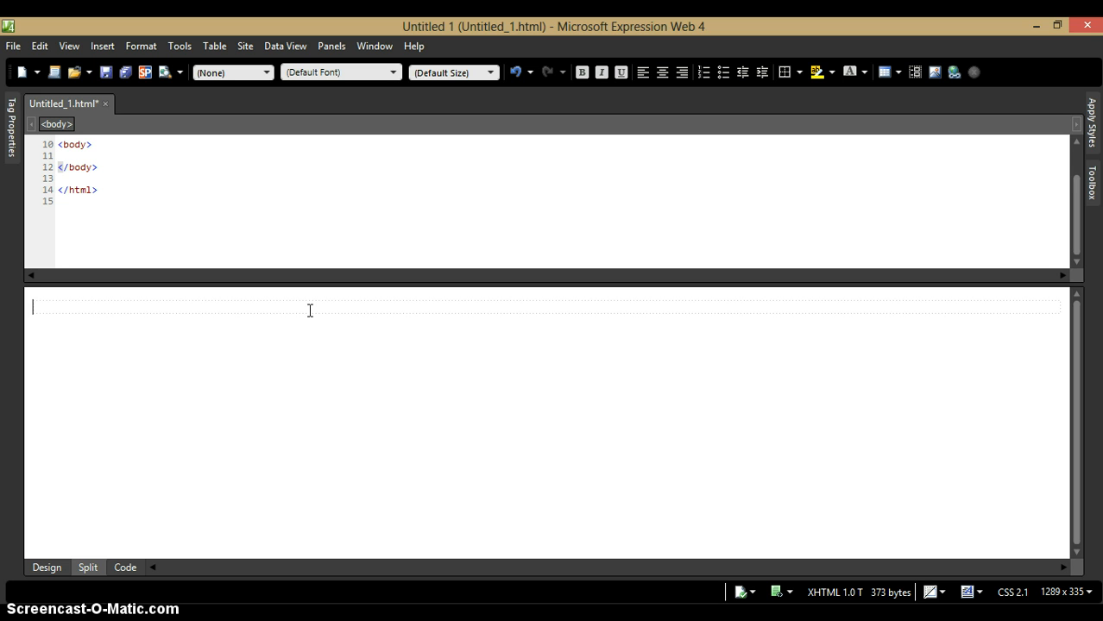
mouse_move(262, 362)
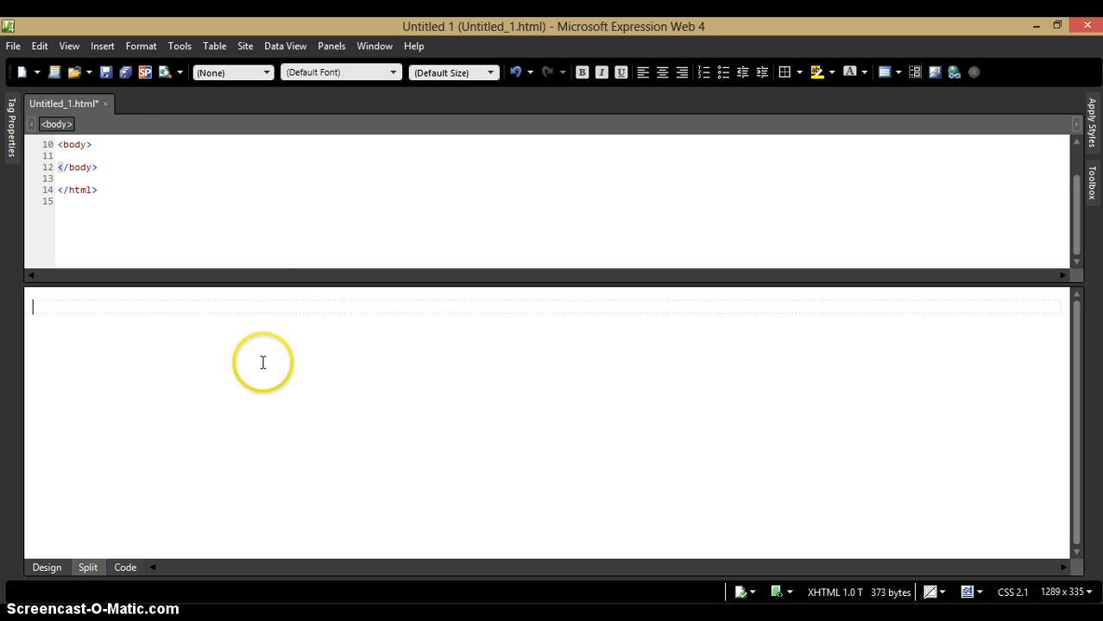
mouse_move(249, 136)
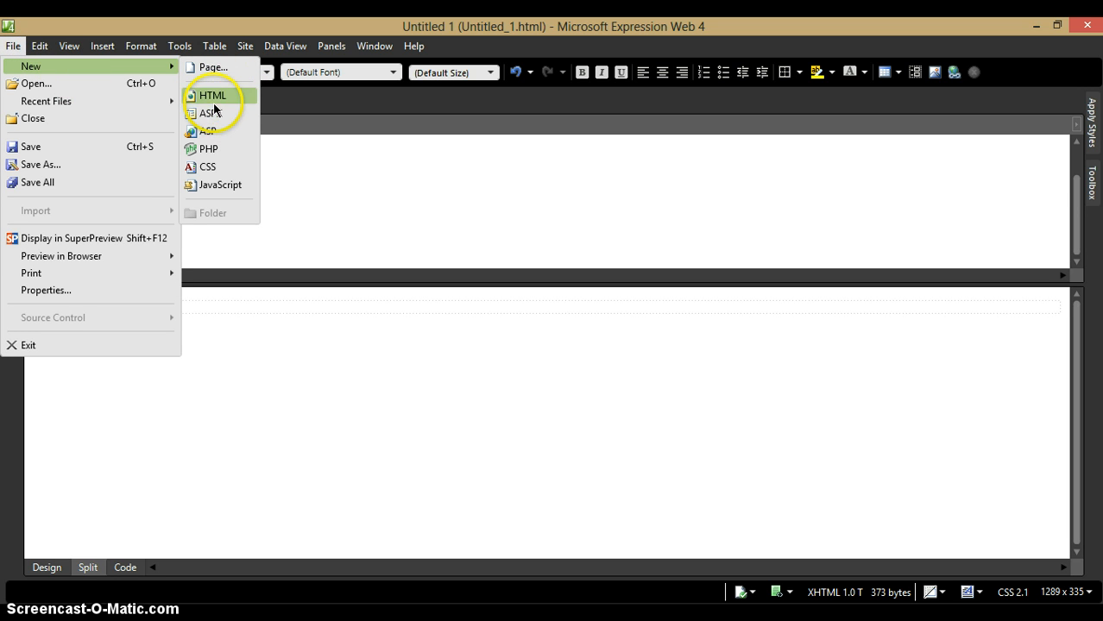
click(213, 95)
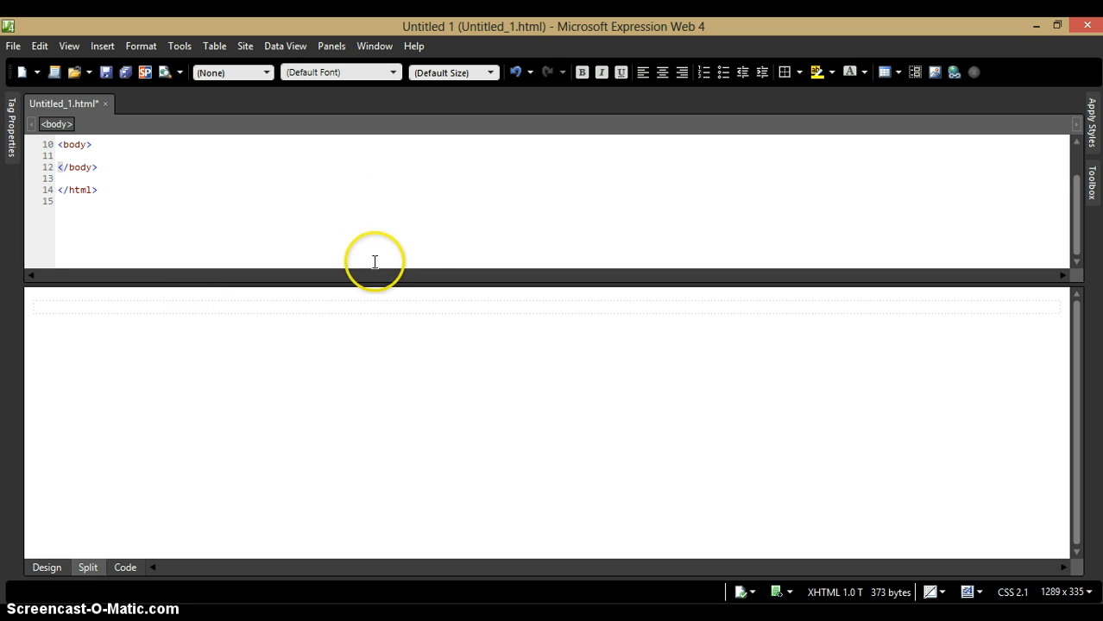
mouse_move(192, 522)
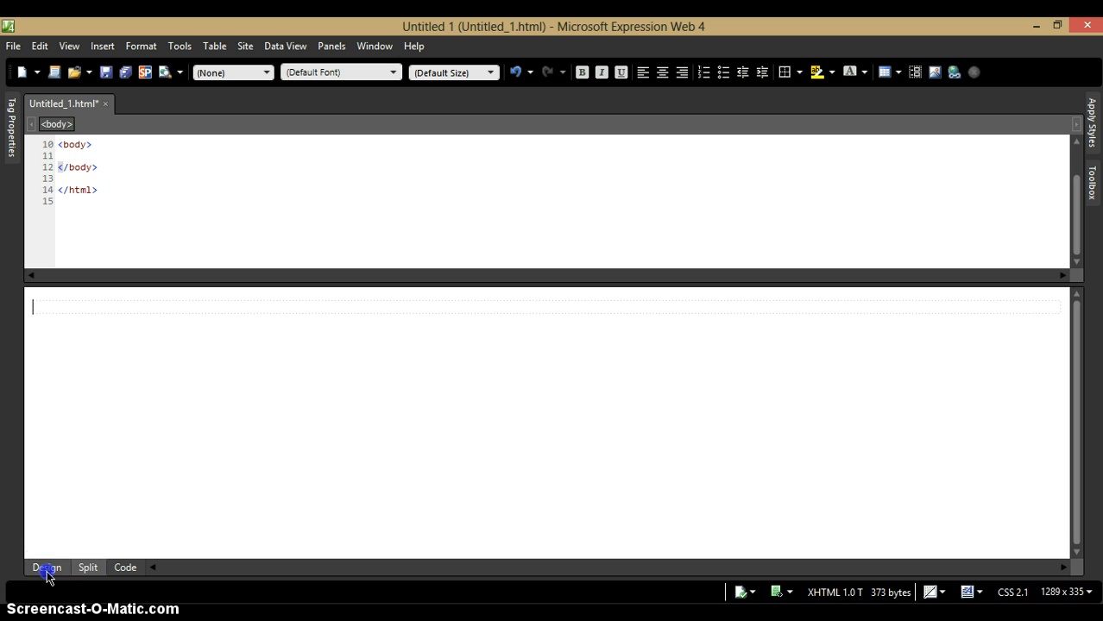
click(47, 566)
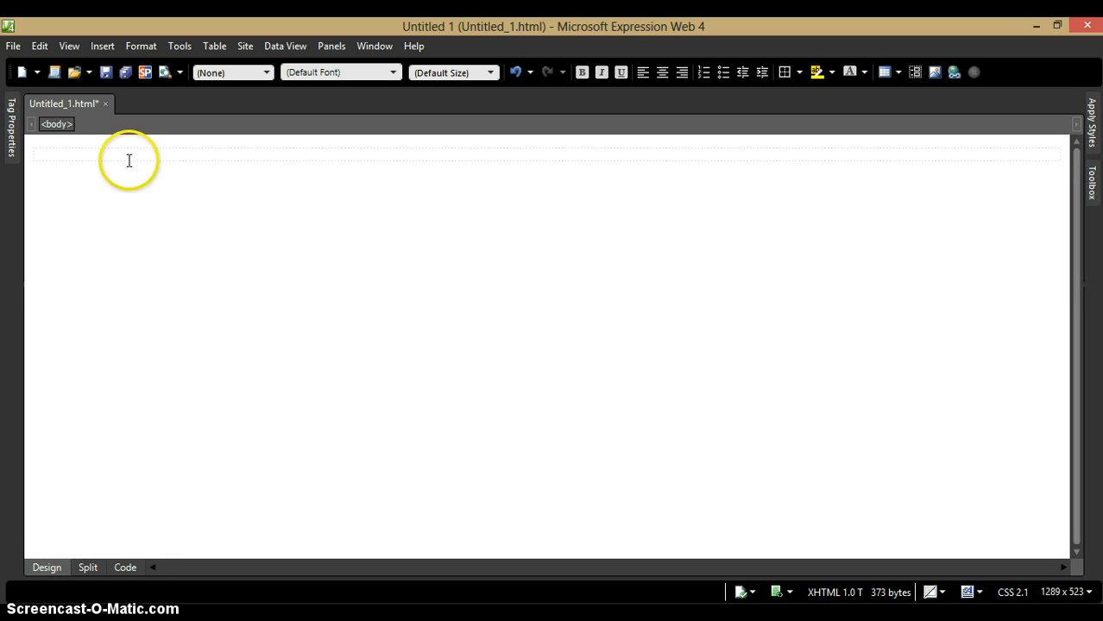
click(125, 566)
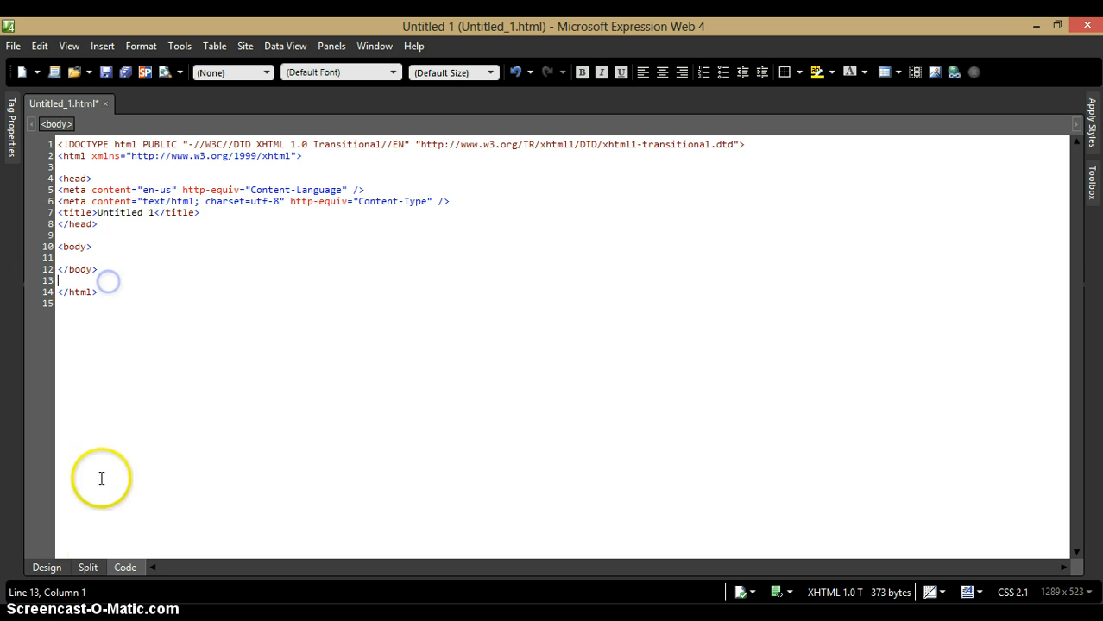
click(87, 566)
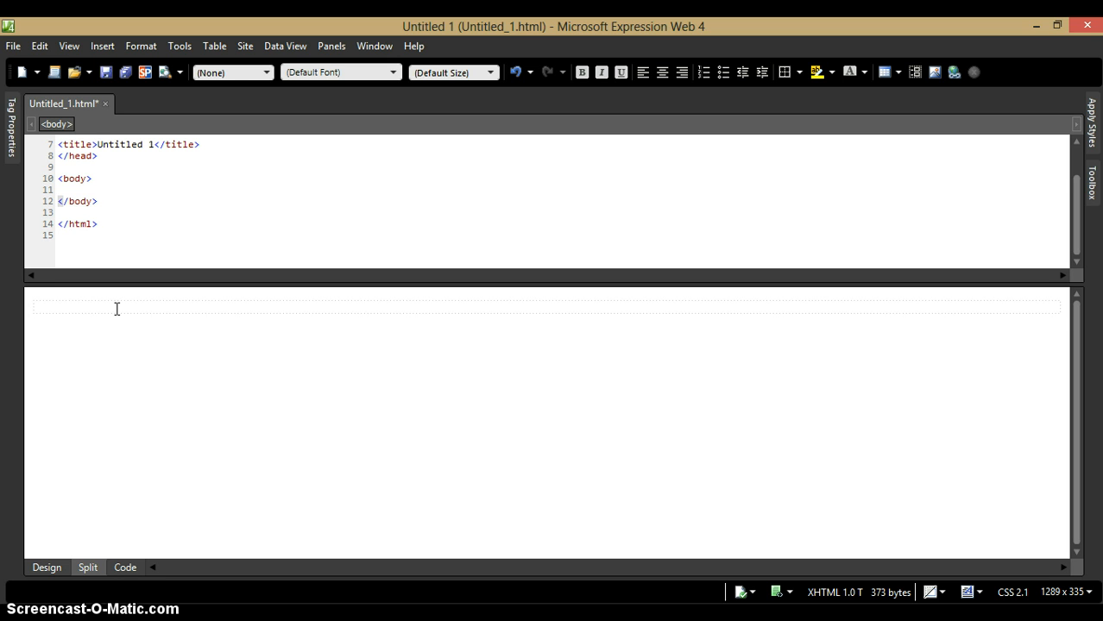
- Enter the paragraph "This is some text." into the page body
text(This is)
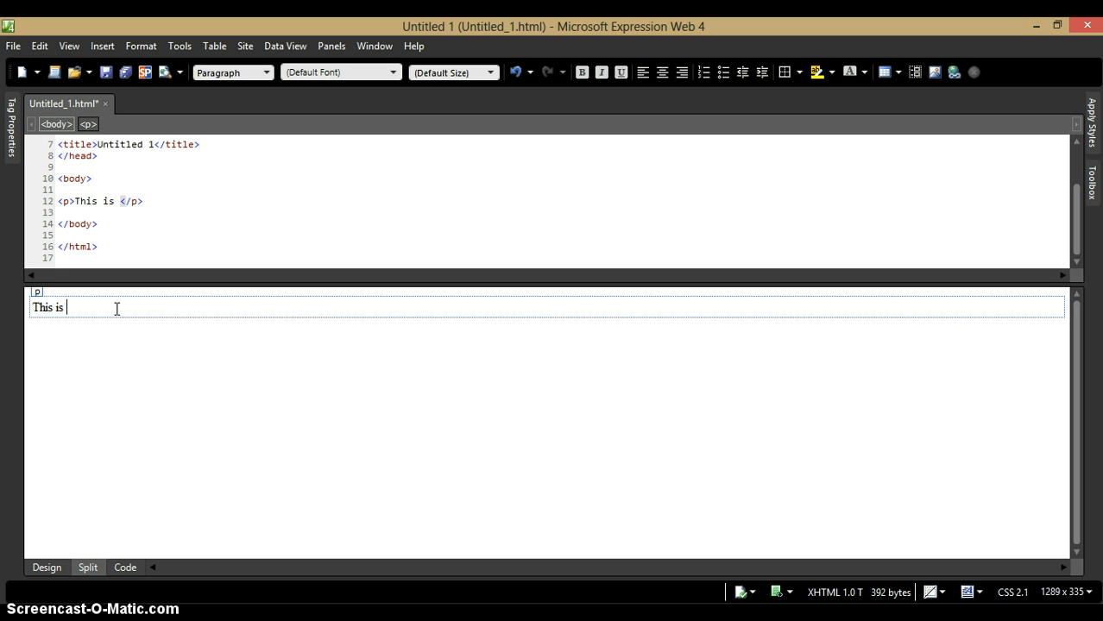
text(some text)
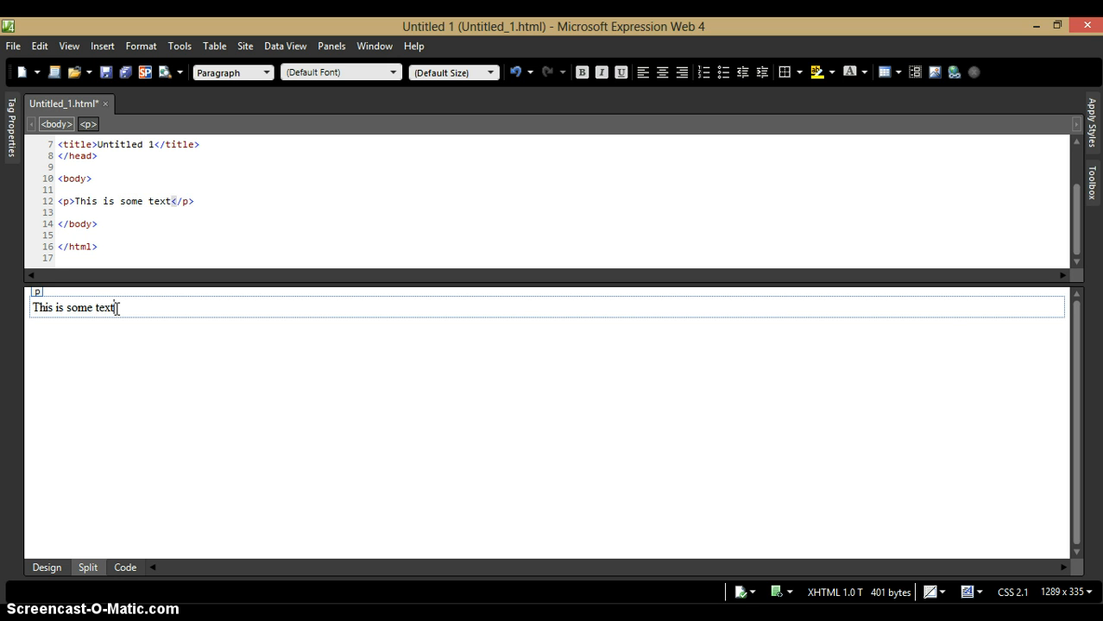
text(.)
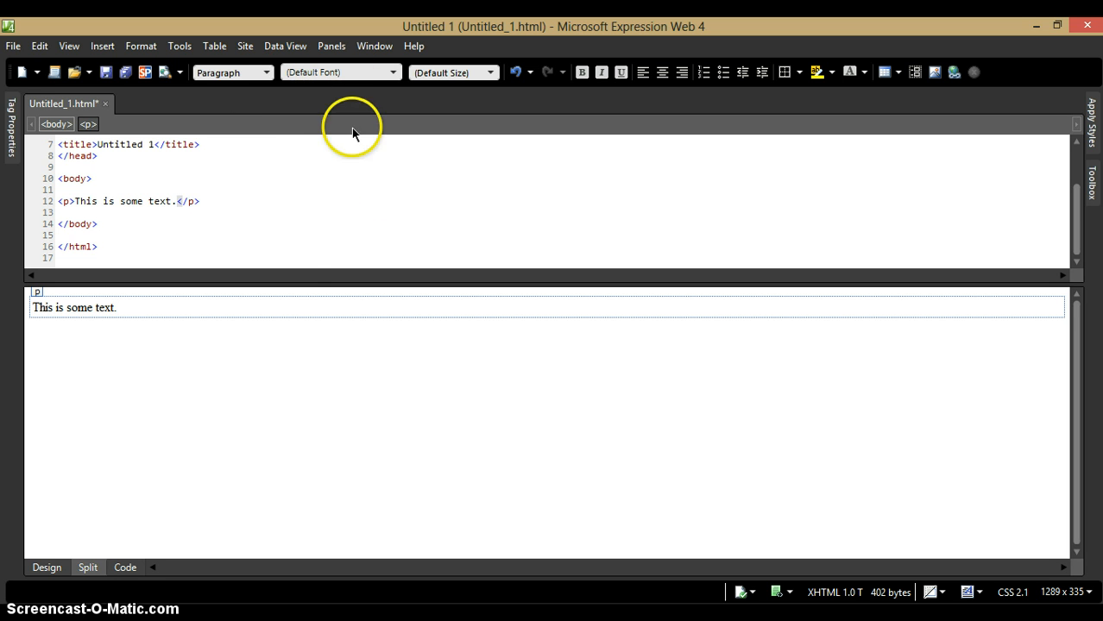
- Make the sentence a Heading 1, undo it, then a bulleted list and finally a numbered list
click(265, 72)
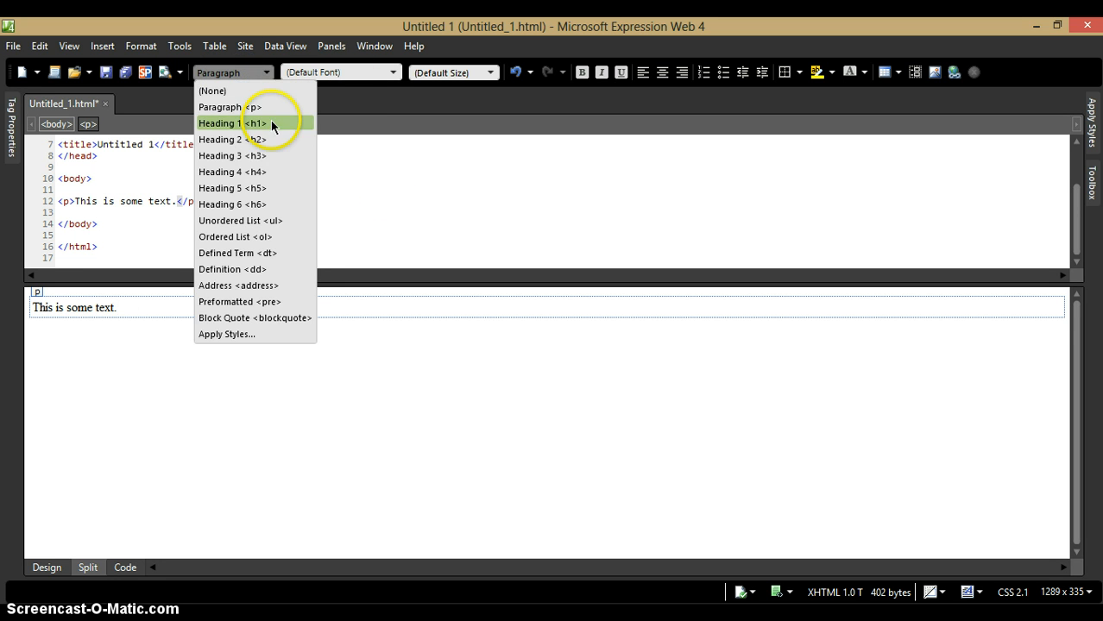
click(232, 122)
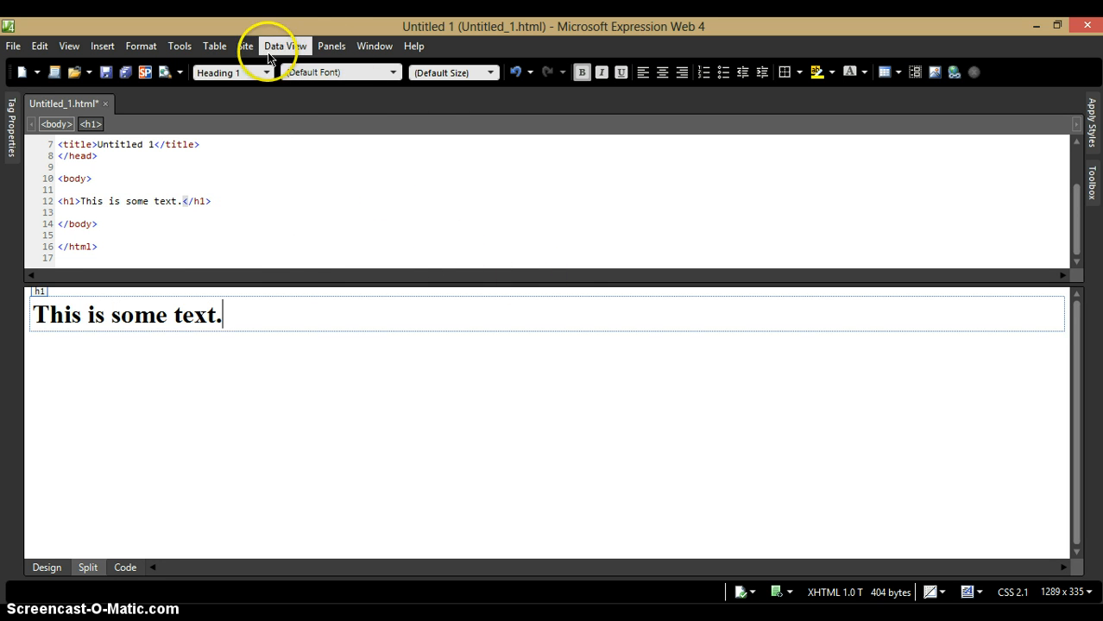
click(231, 72)
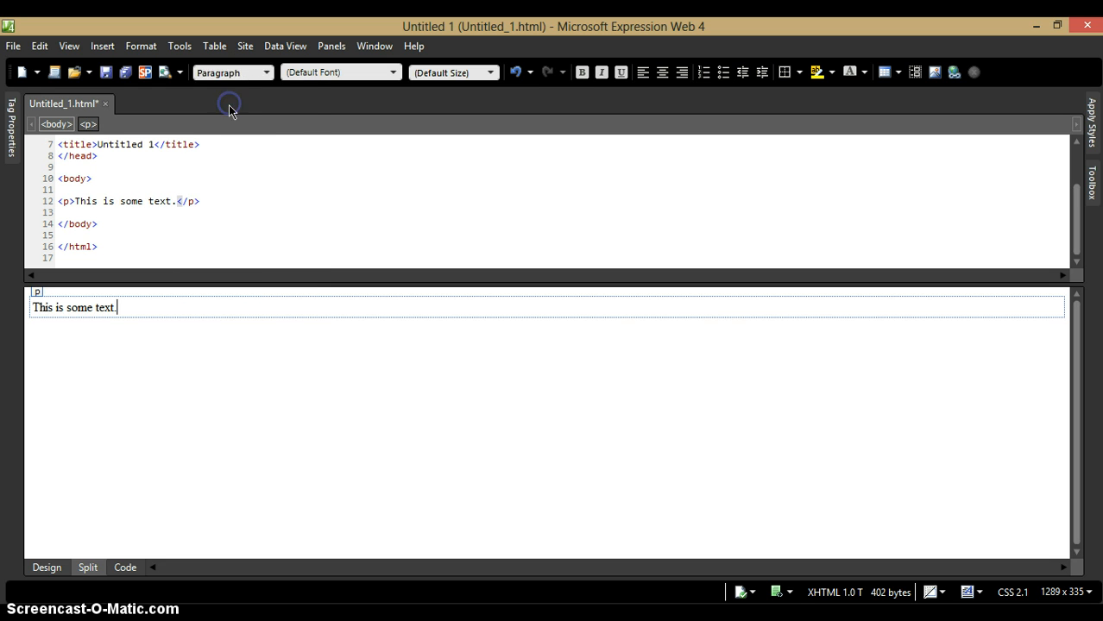
click(266, 73)
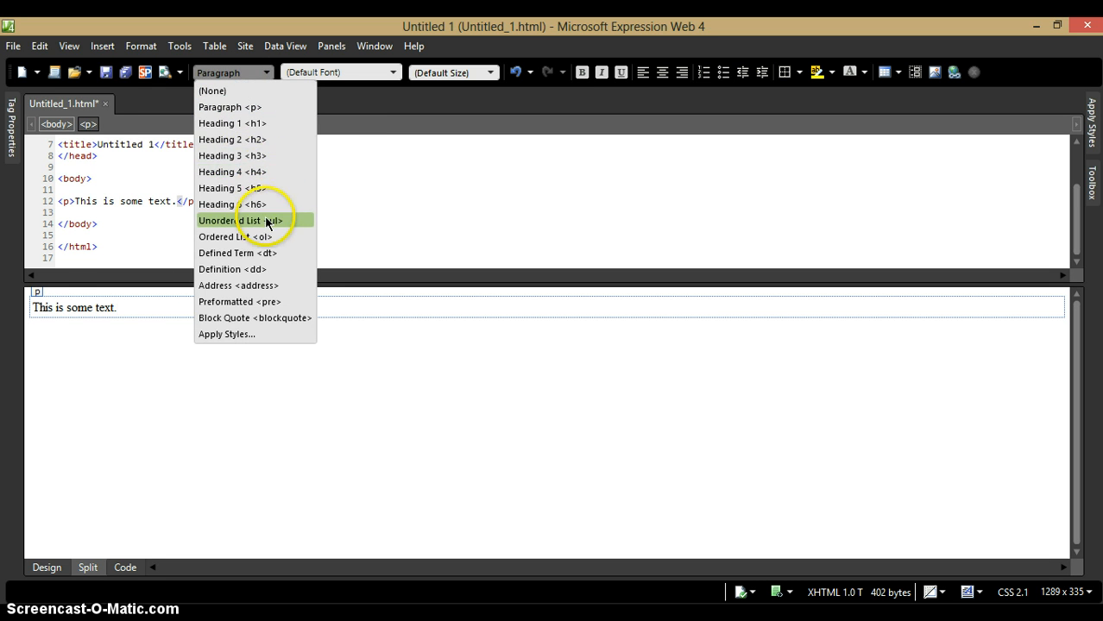
click(242, 221)
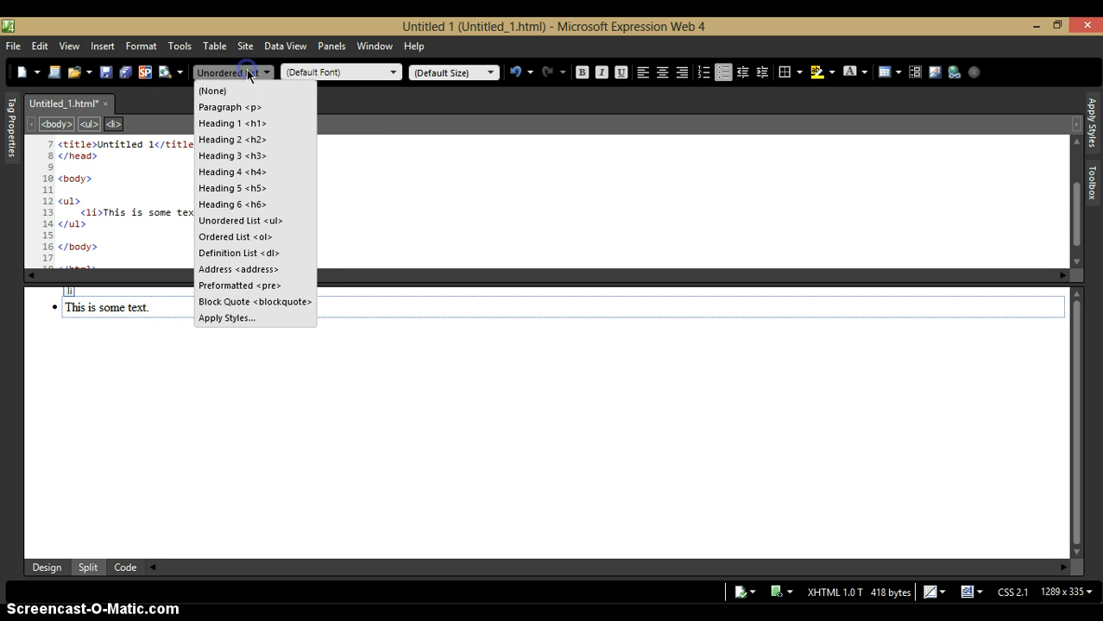
click(235, 236)
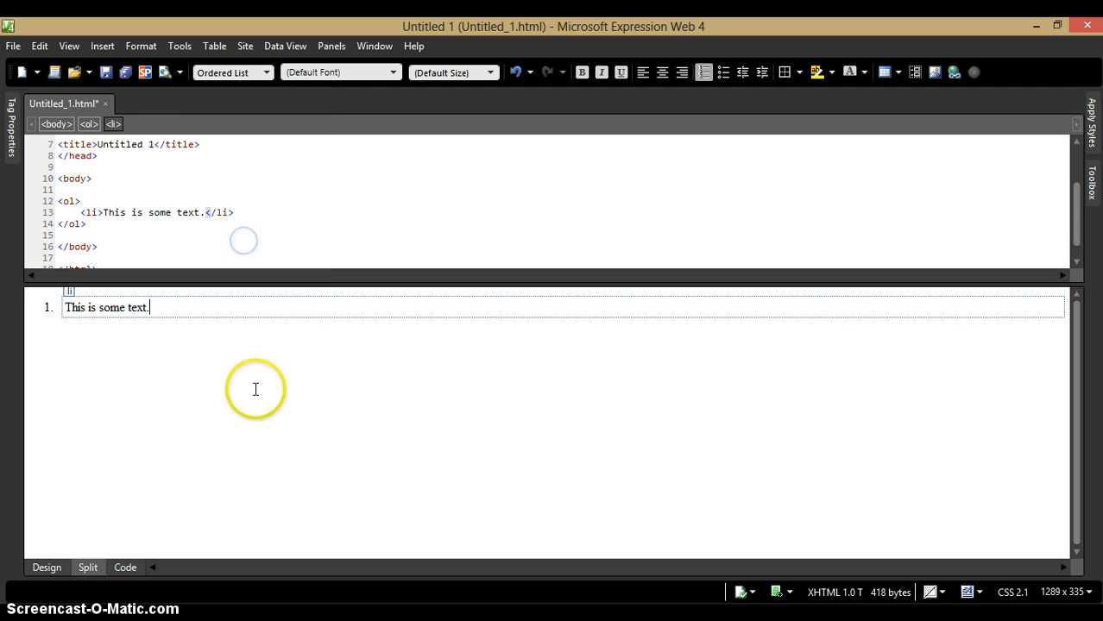
- Browse the paragraph format, font and size dropdowns without changing the list item
click(265, 72)
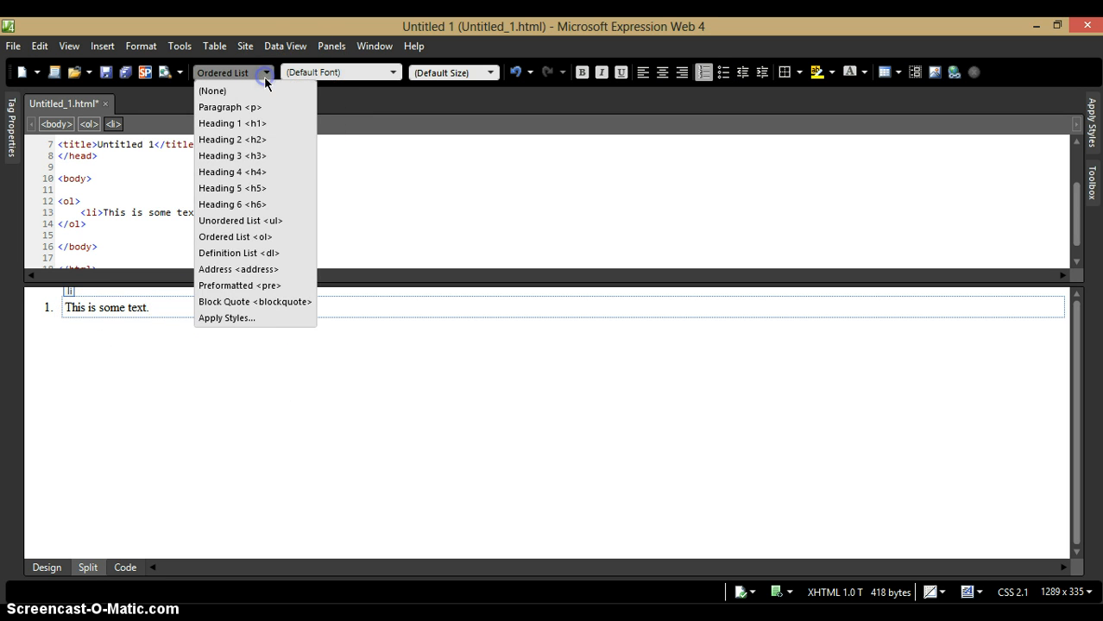
mouse_move(232, 156)
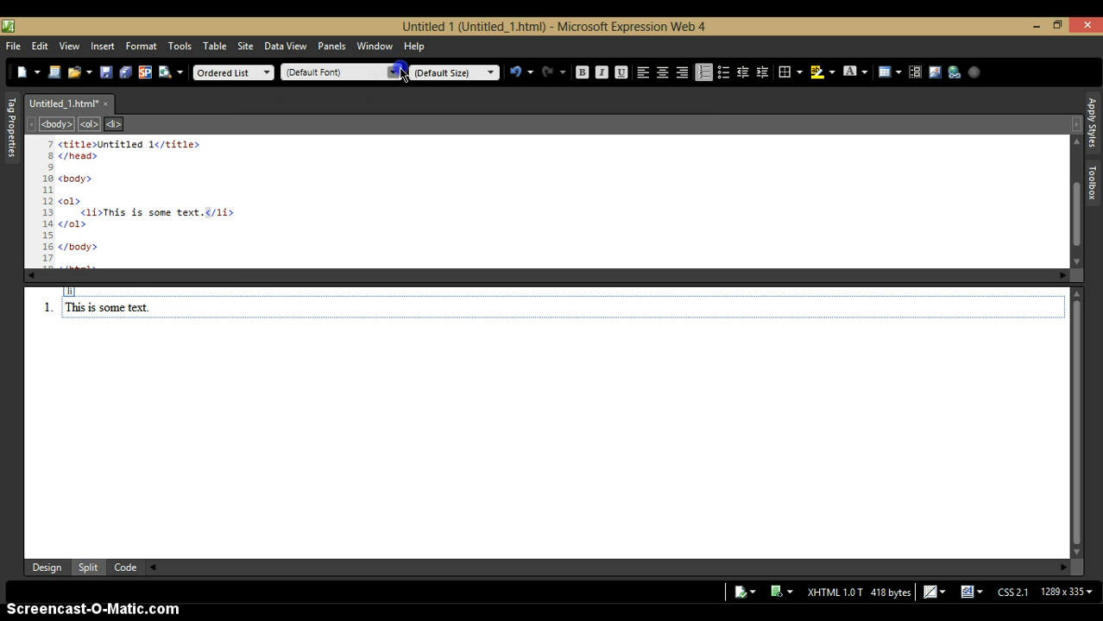
click(394, 72)
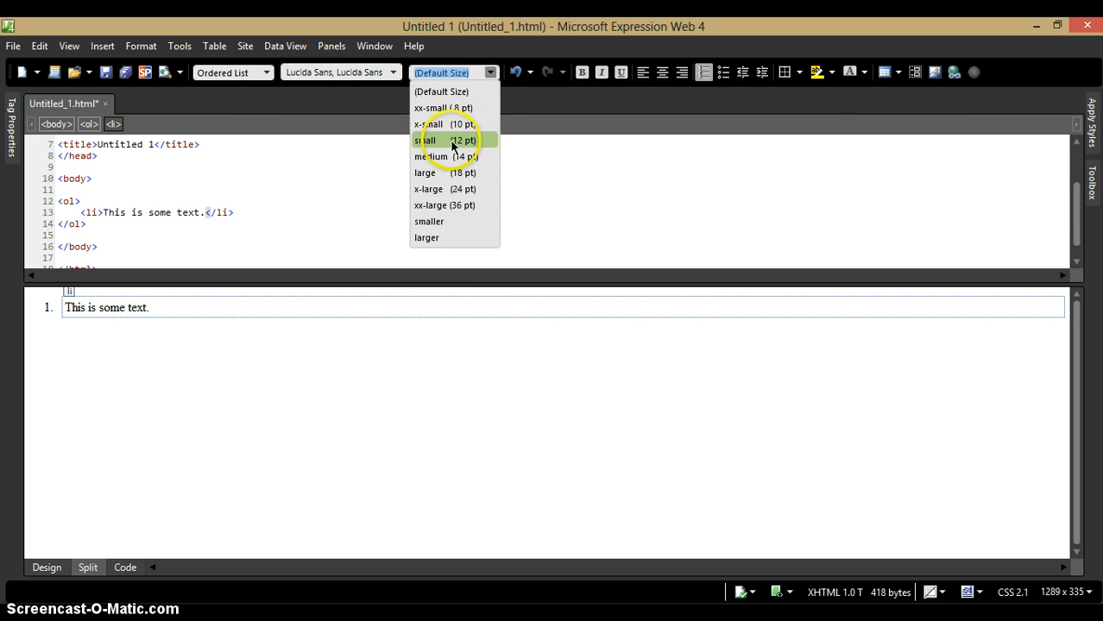
mouse_move(440, 172)
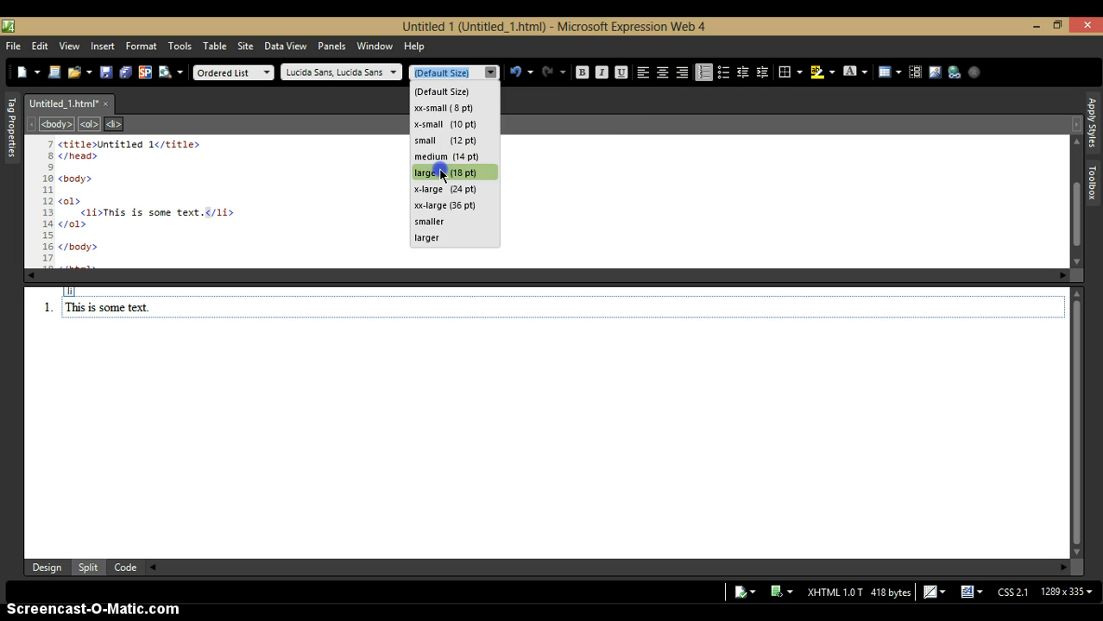
click(425, 172)
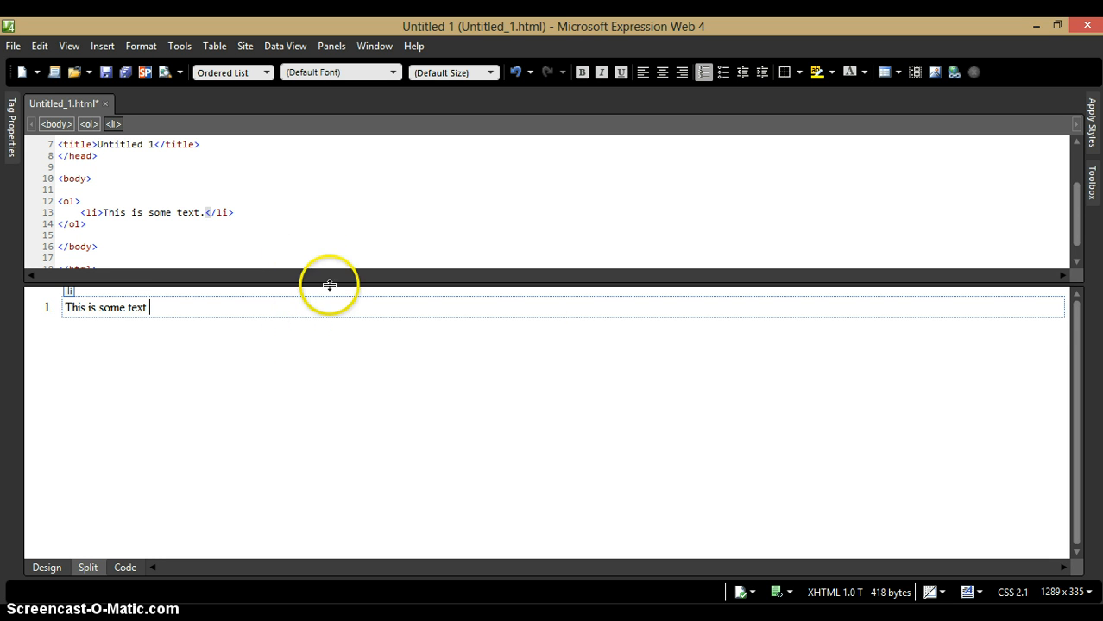
mouse_move(376, 279)
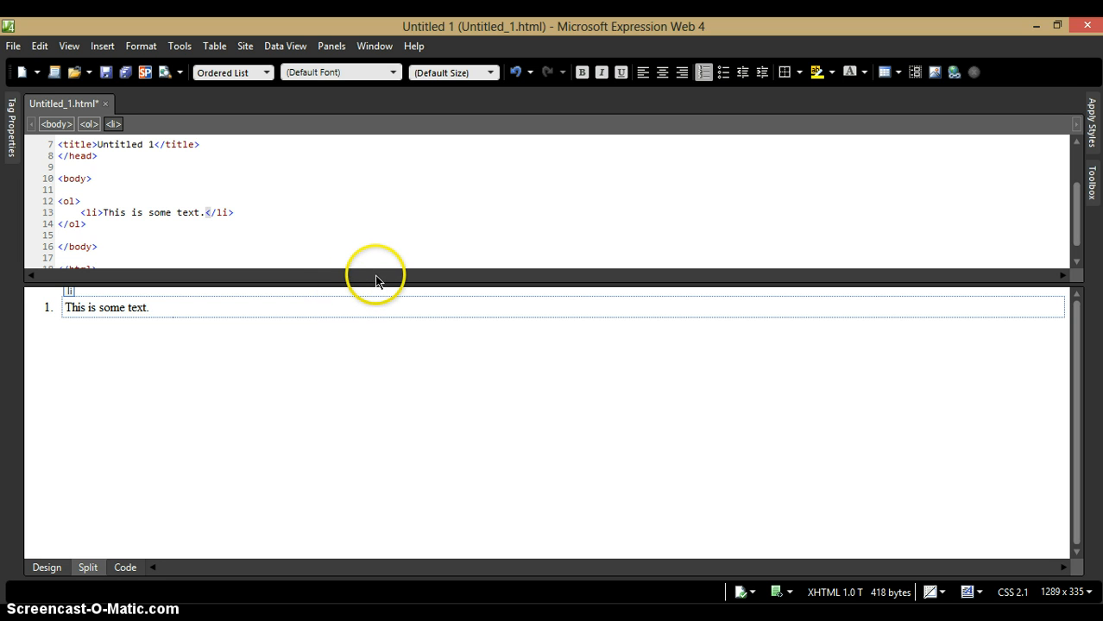
mouse_move(331, 45)
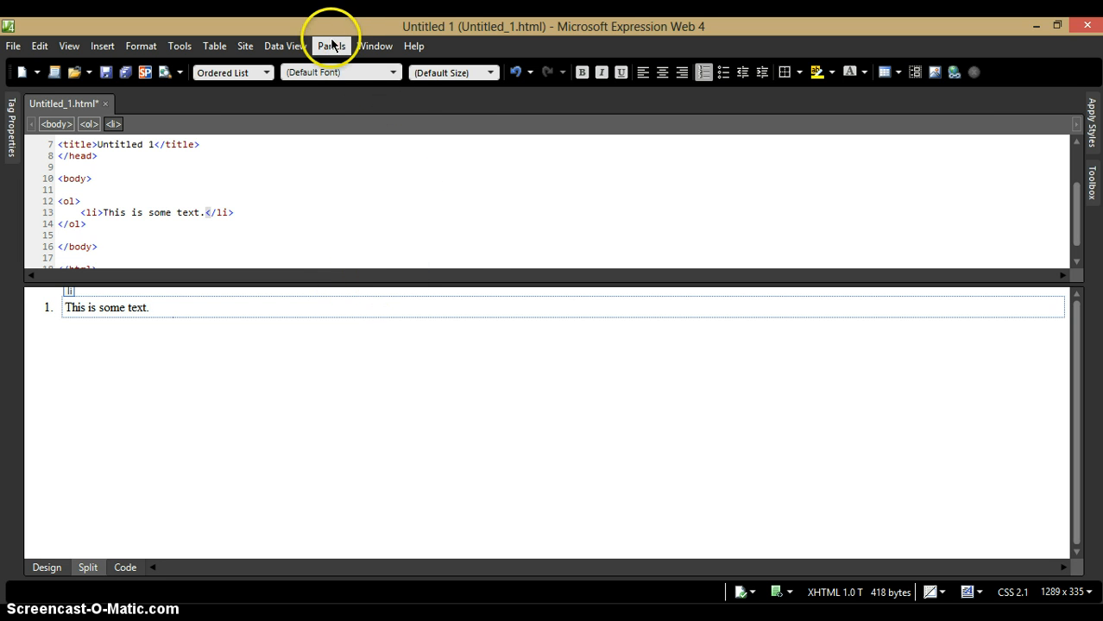
- Show and close the Apply Styles panel, then tuck Tag Properties back to the left edge
click(331, 45)
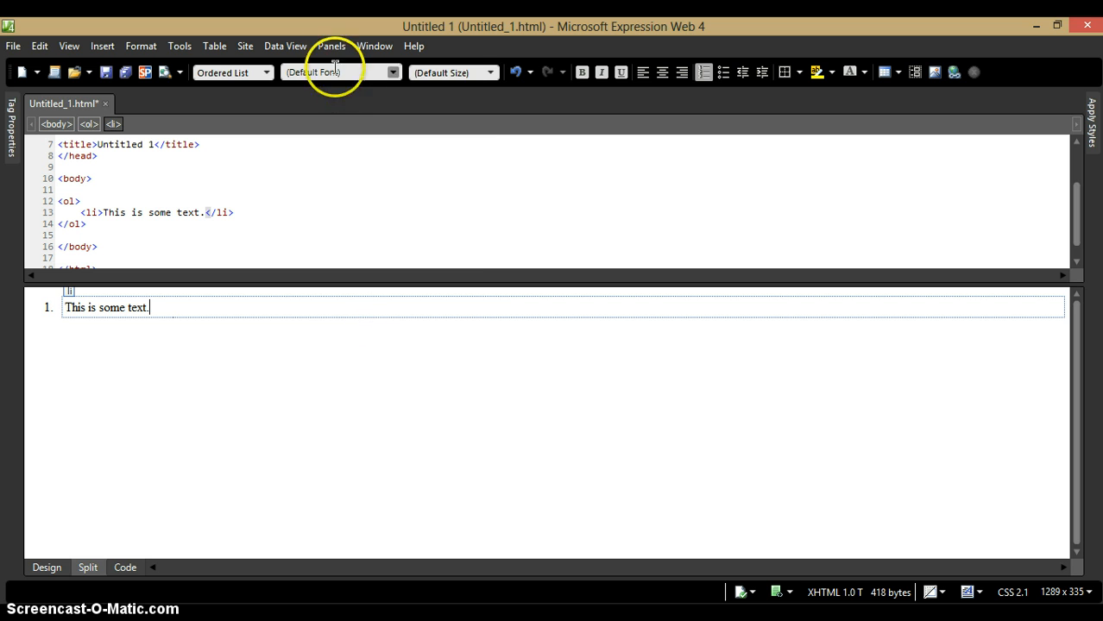
click(331, 45)
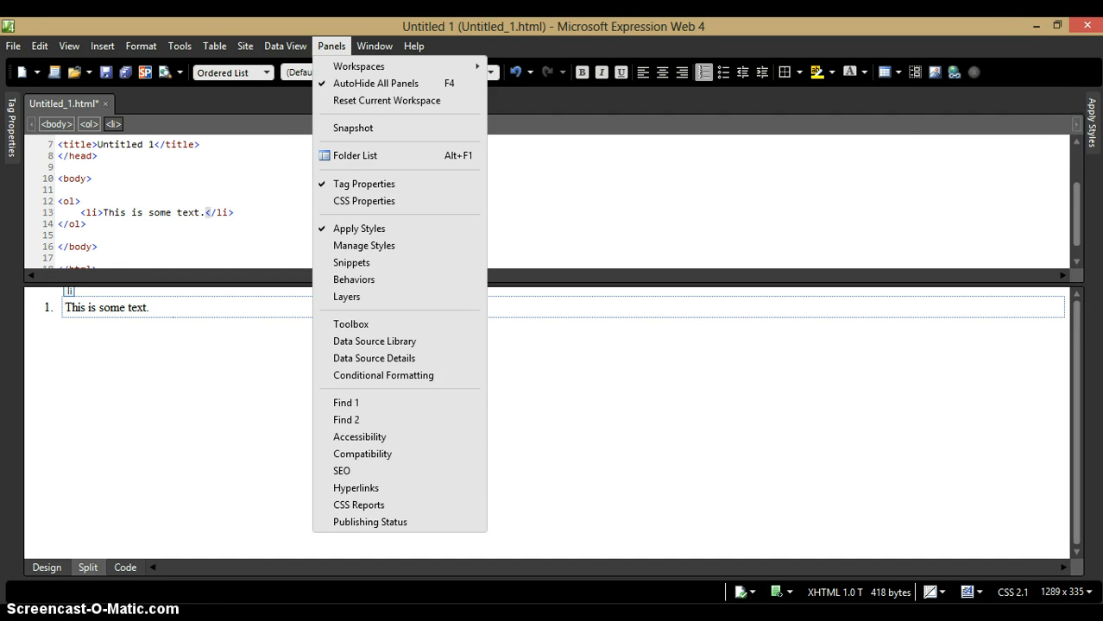
click(359, 228)
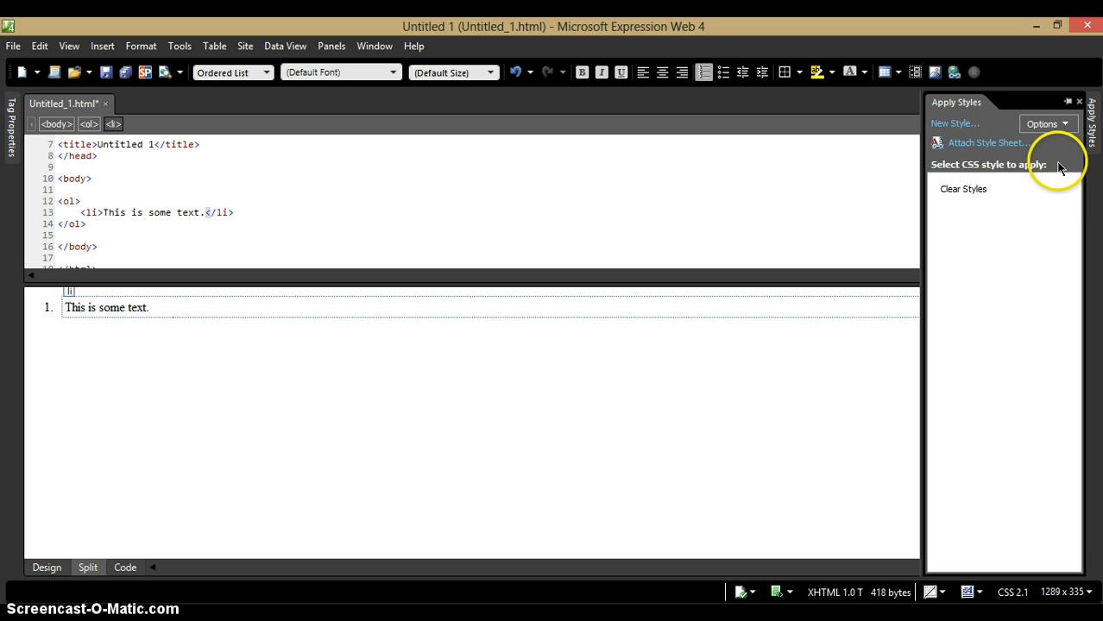
mouse_move(974, 107)
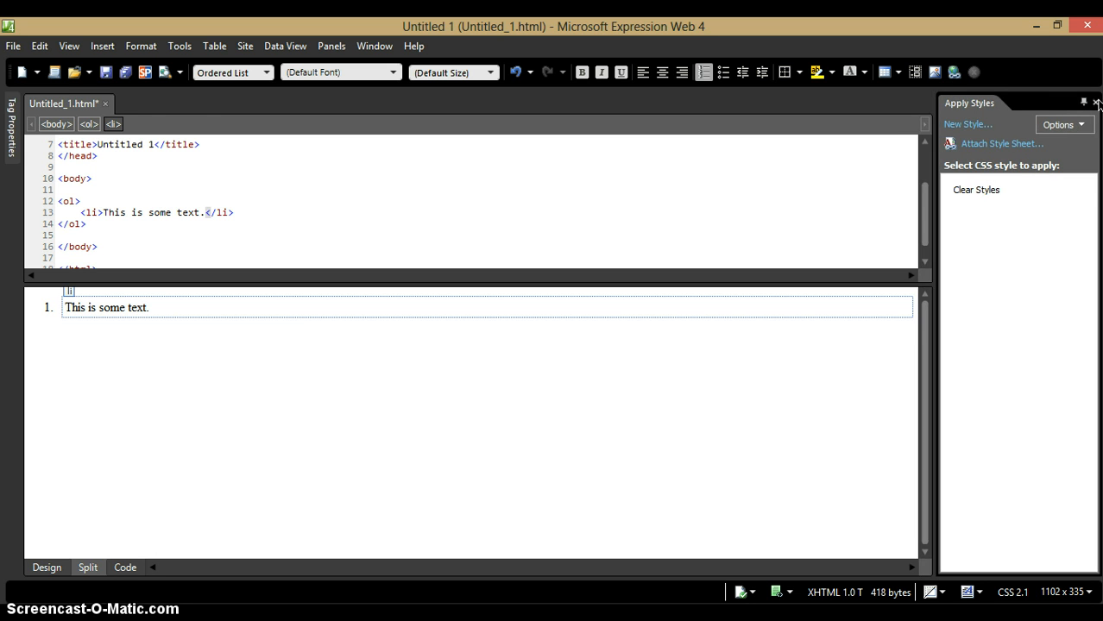
click(1096, 104)
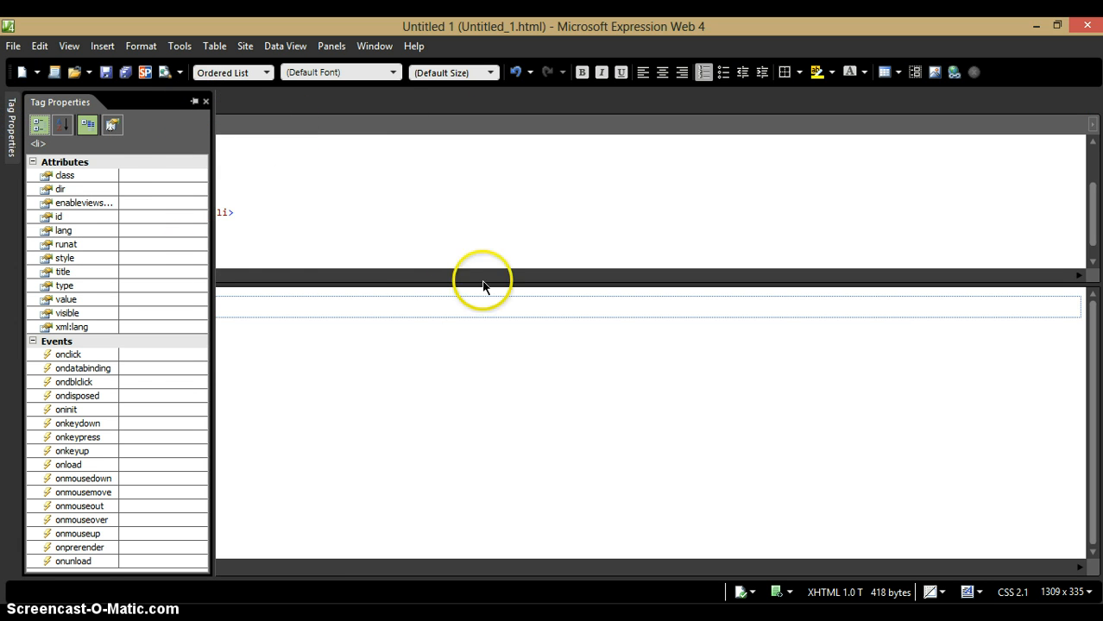
mouse_move(394, 71)
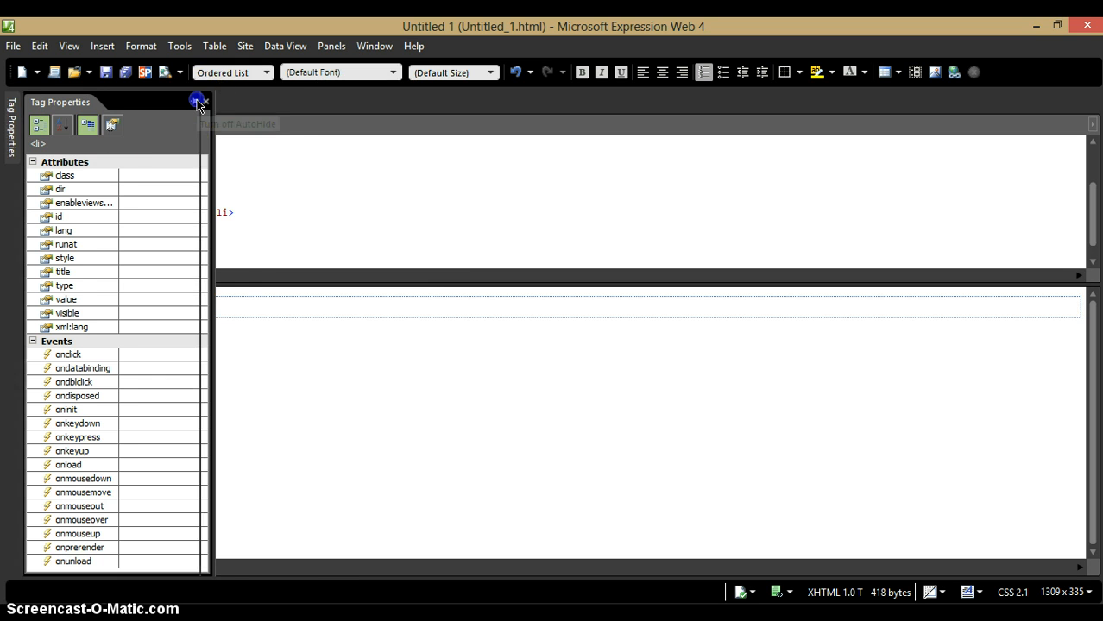
click(197, 102)
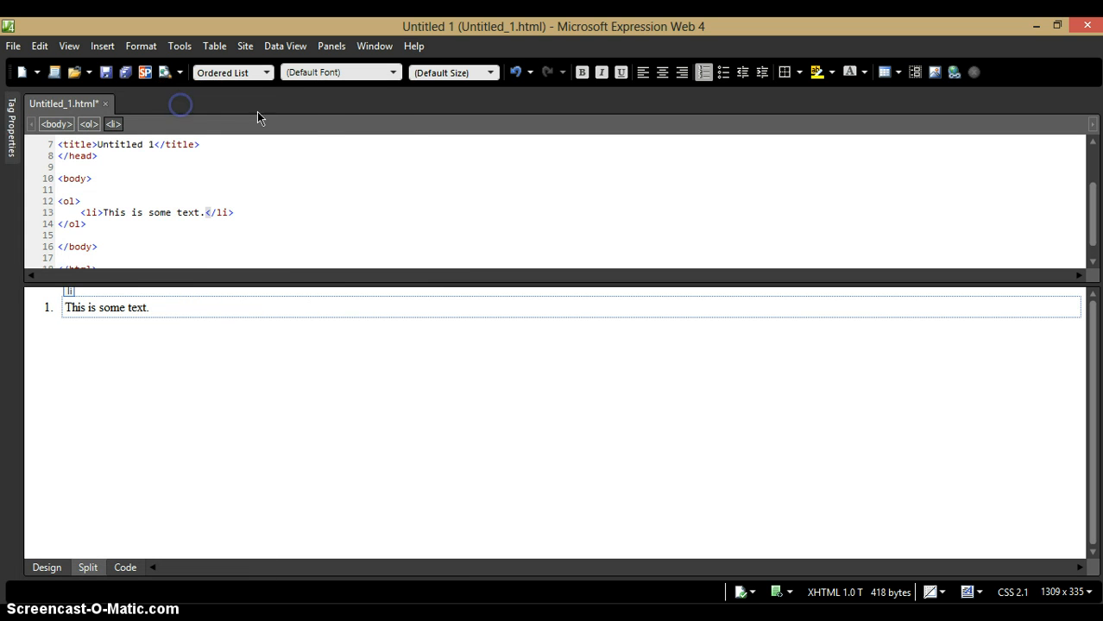
mouse_move(335, 106)
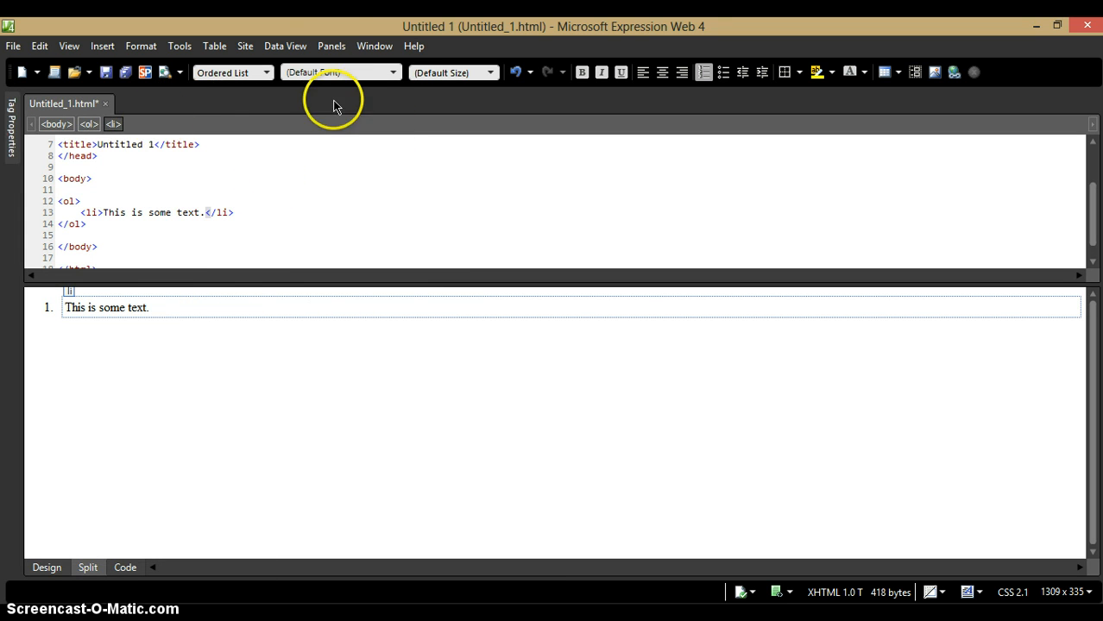
- Enable the Toolbox and Snippets panels along the right edge from the Panels menu
click(331, 45)
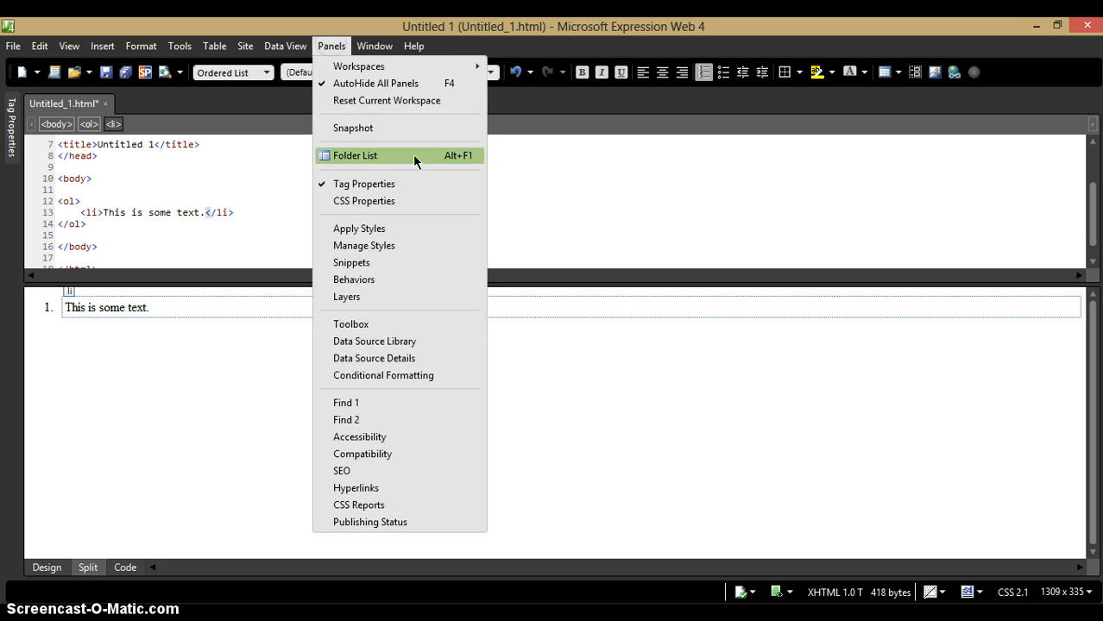
mouse_move(331, 44)
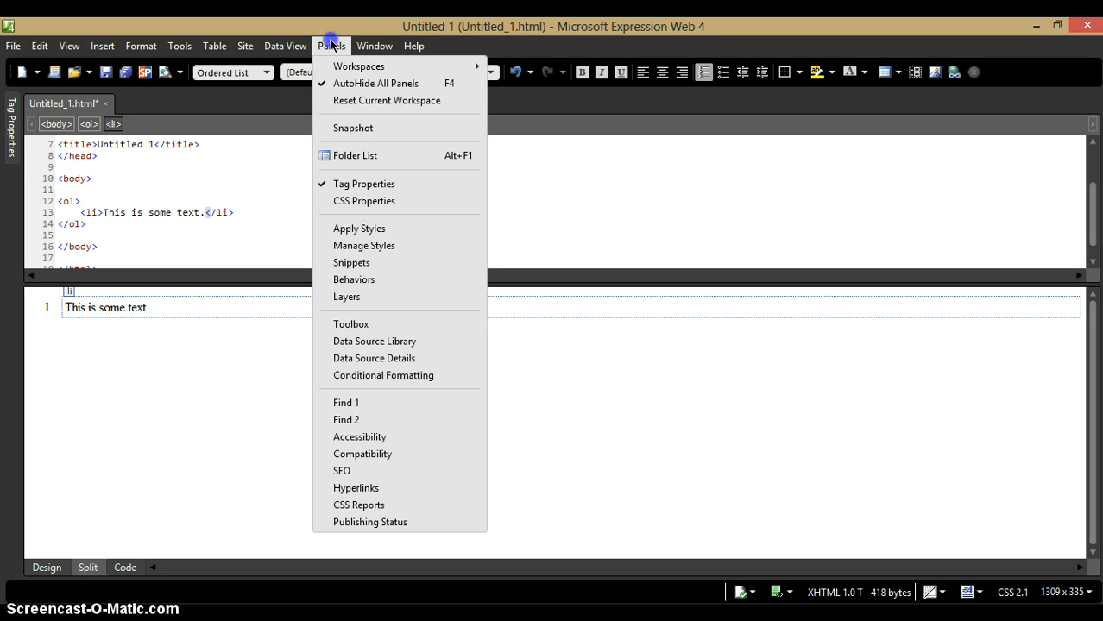
click(350, 325)
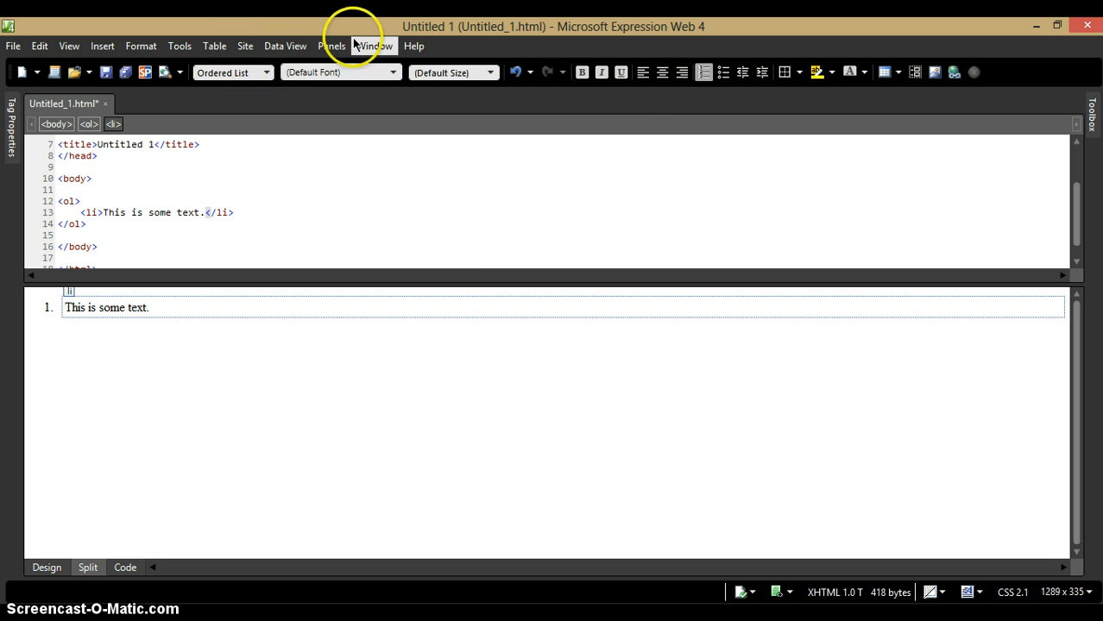
click(332, 45)
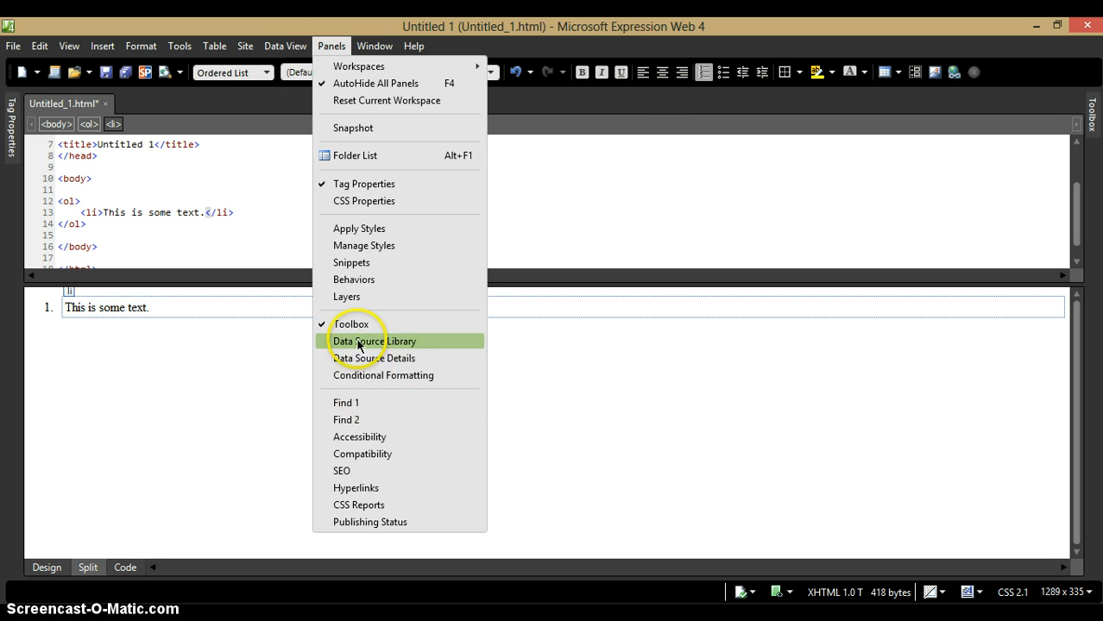
mouse_move(362, 245)
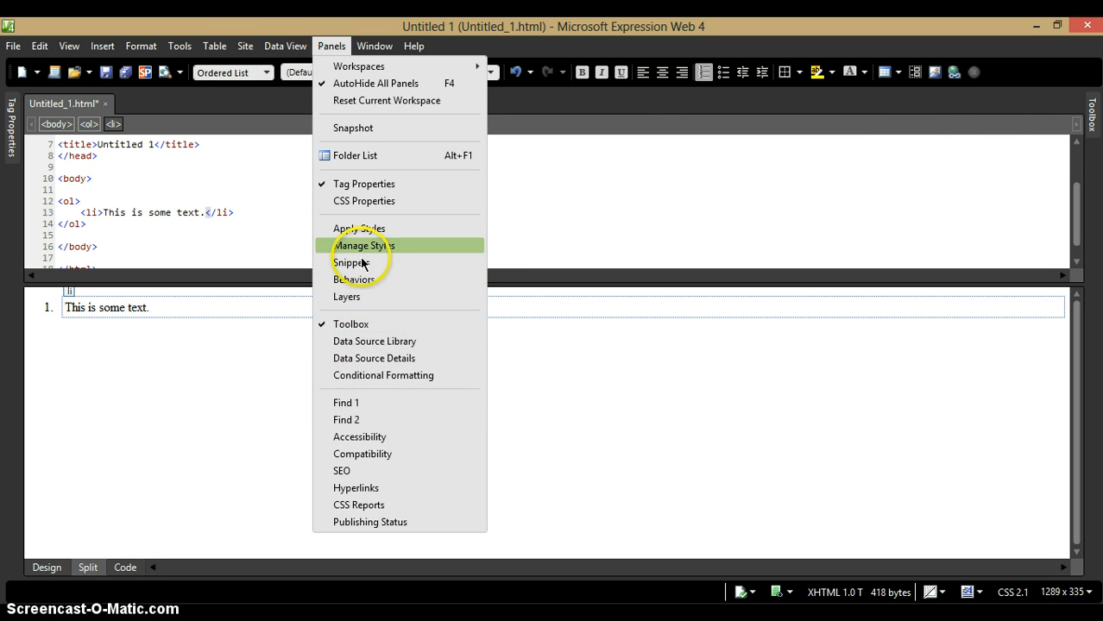
click(352, 262)
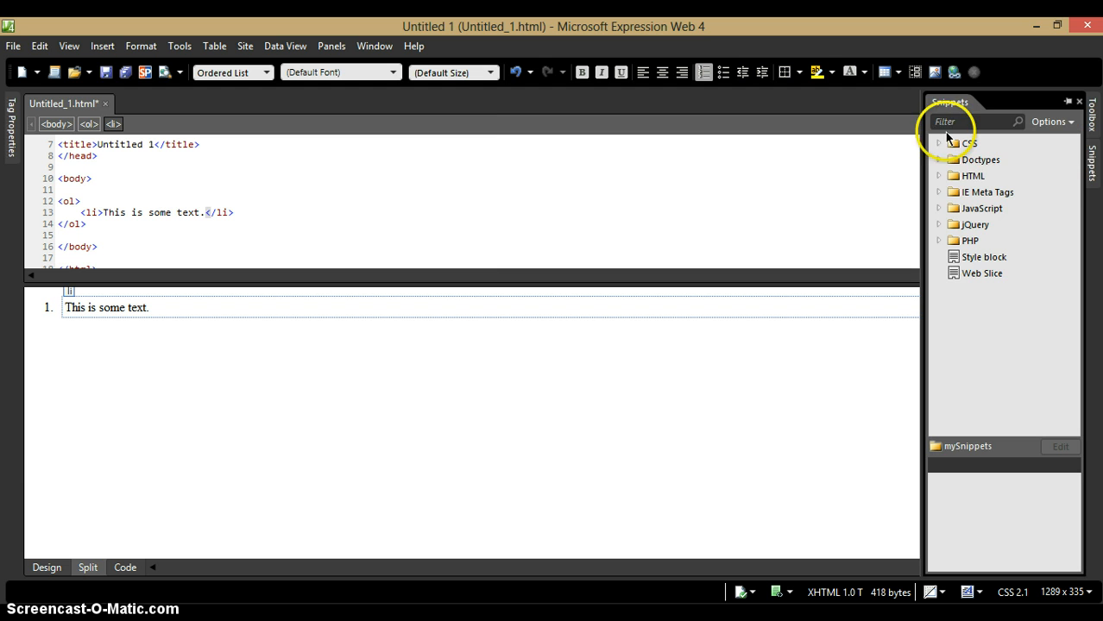
click(938, 142)
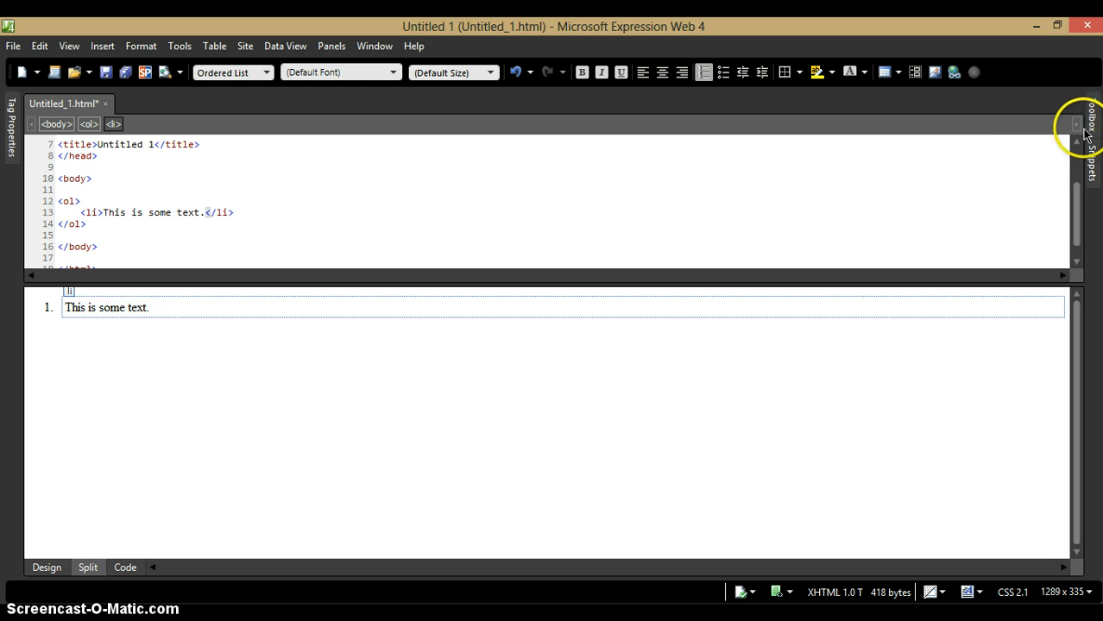
click(1091, 129)
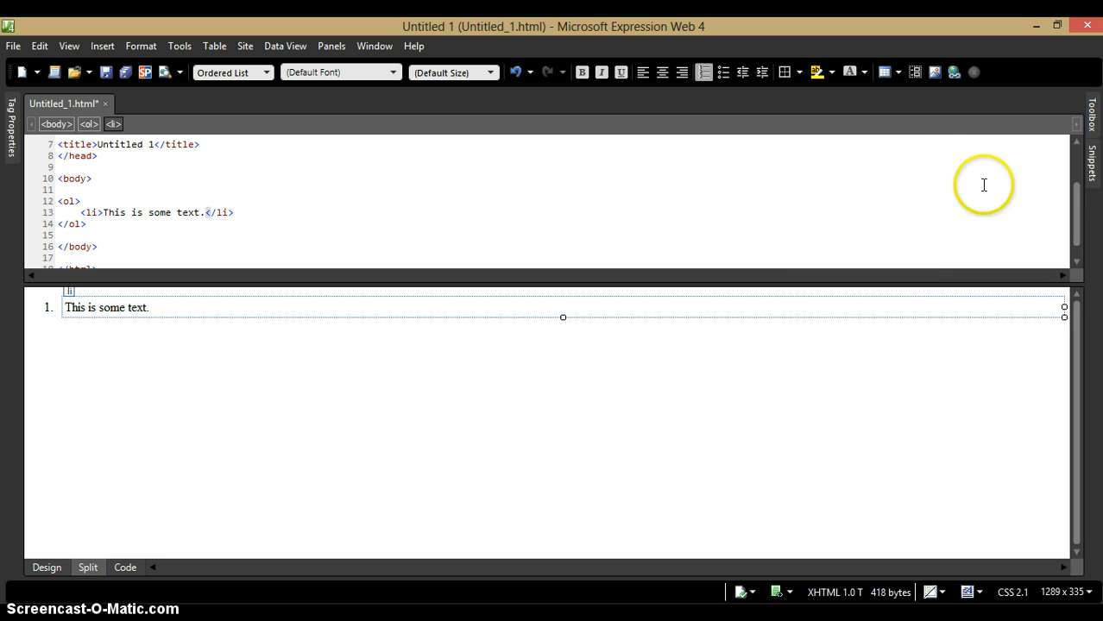
click(1092, 159)
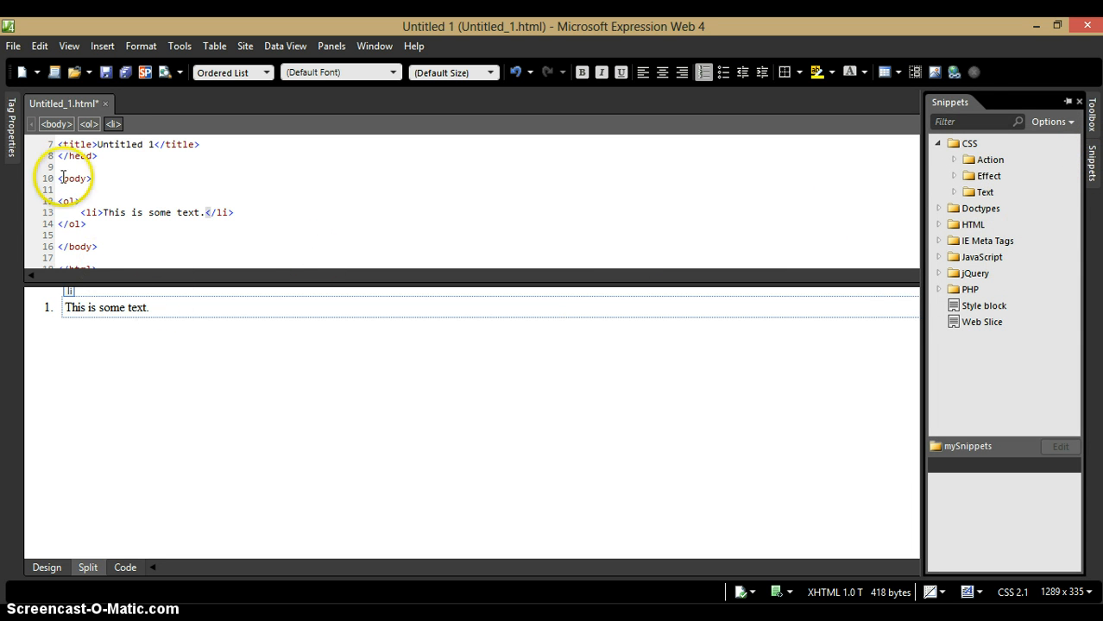
- Expand the Tag Properties side tab and pin it docked open on the left
click(10, 129)
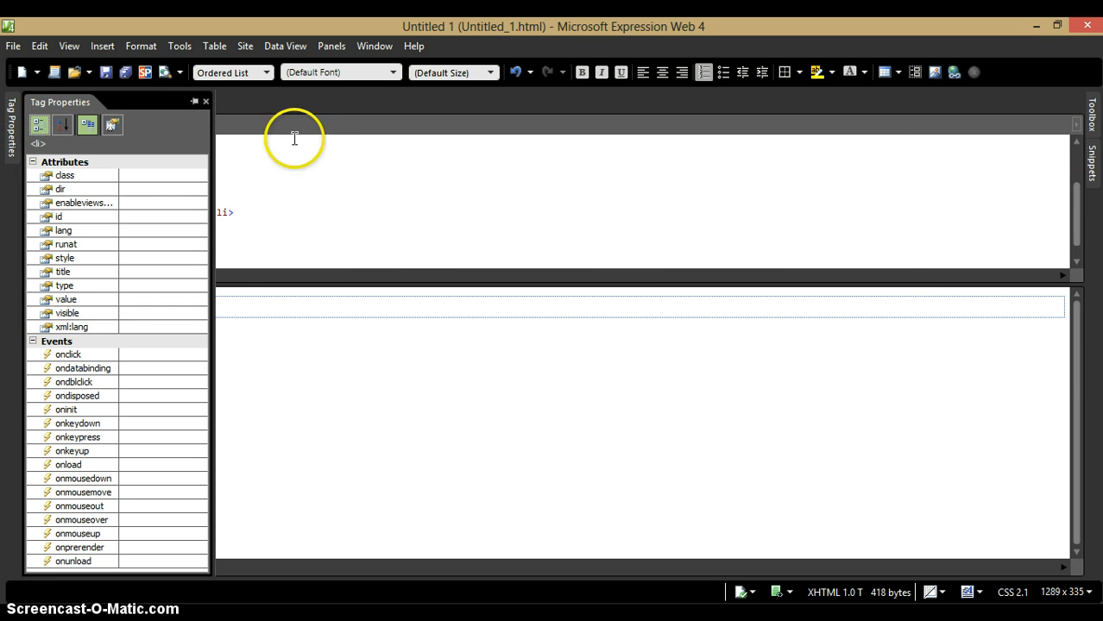
mouse_move(424, 121)
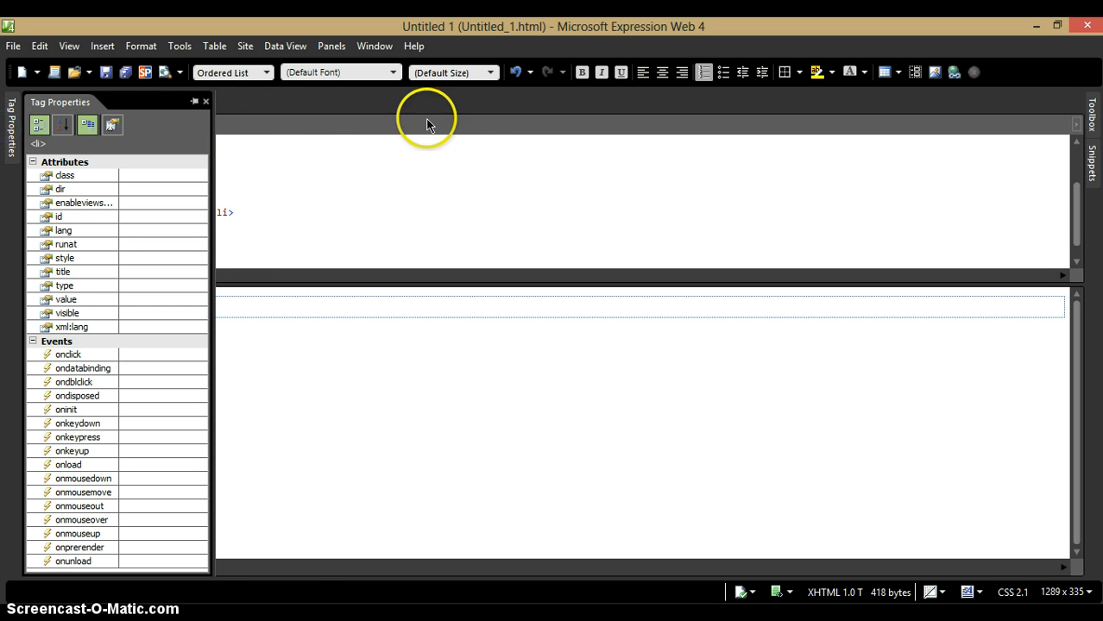
click(266, 566)
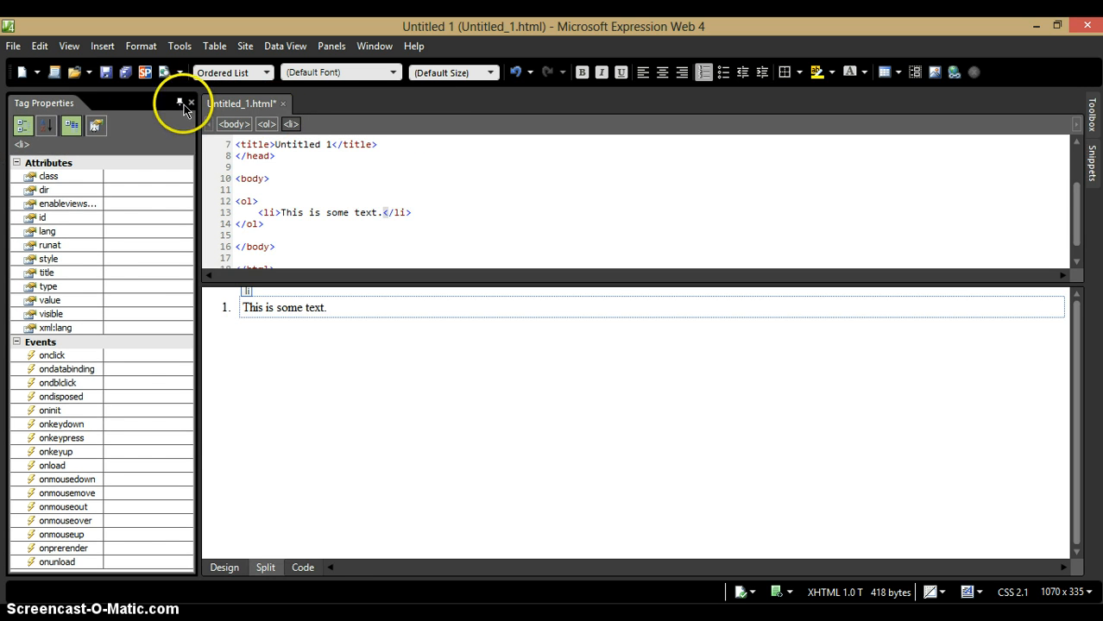
- Collapse Tag Properties and dock the empty Folder List panel on the left
click(180, 104)
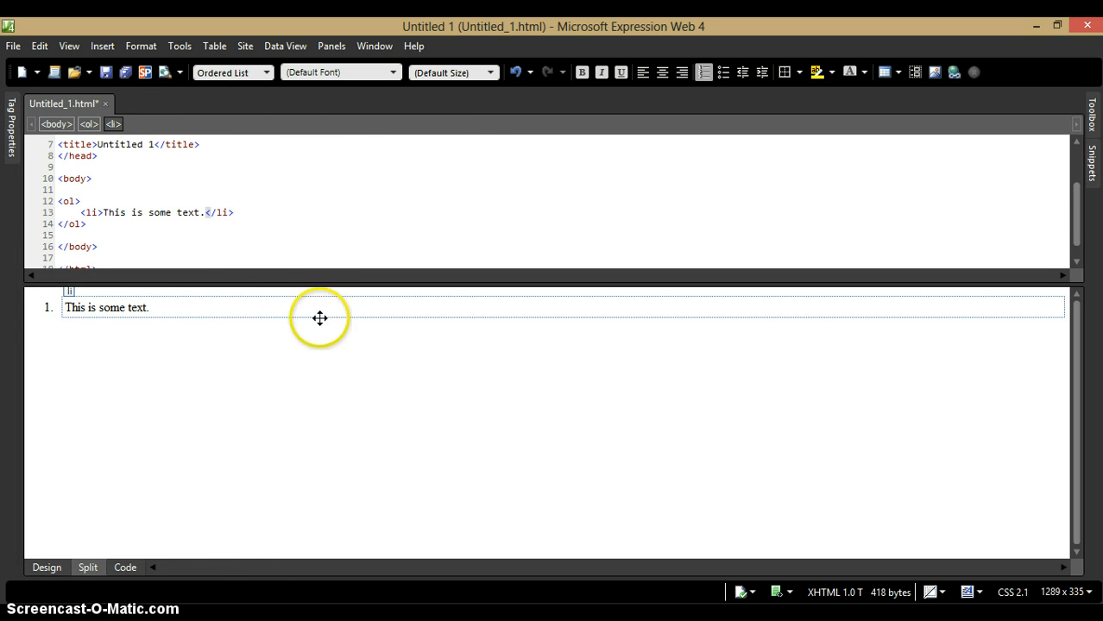
mouse_move(545, 287)
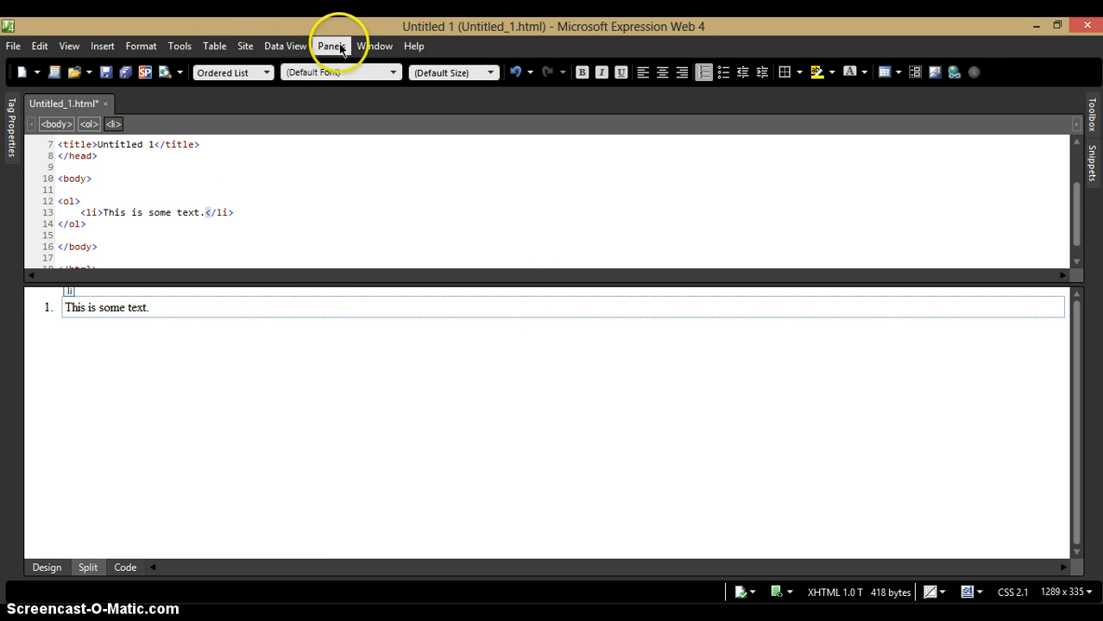
click(332, 45)
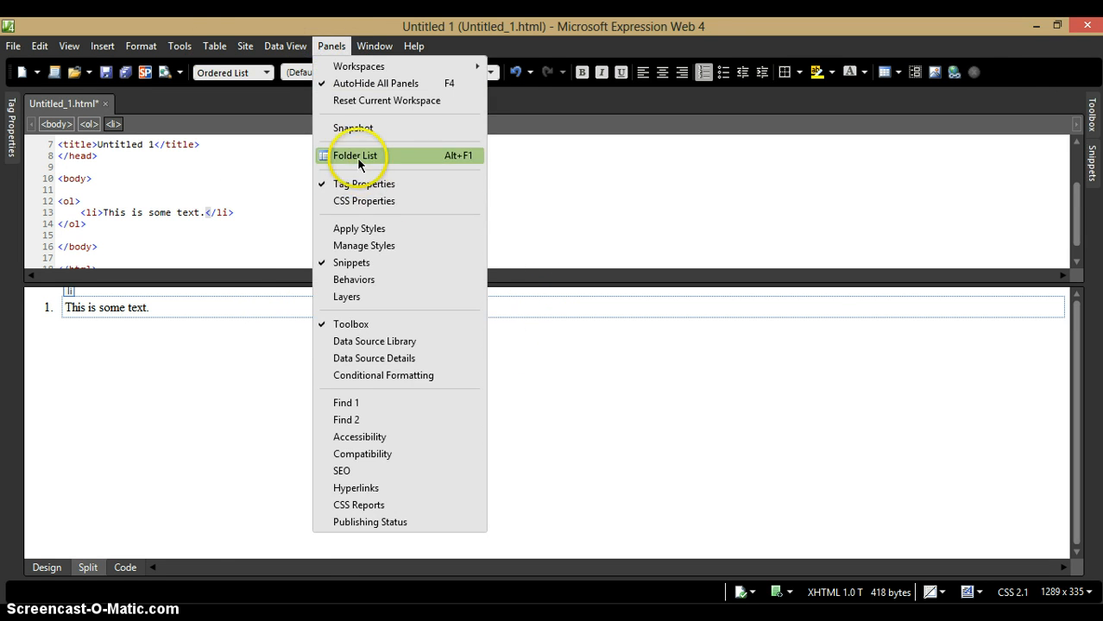
click(356, 155)
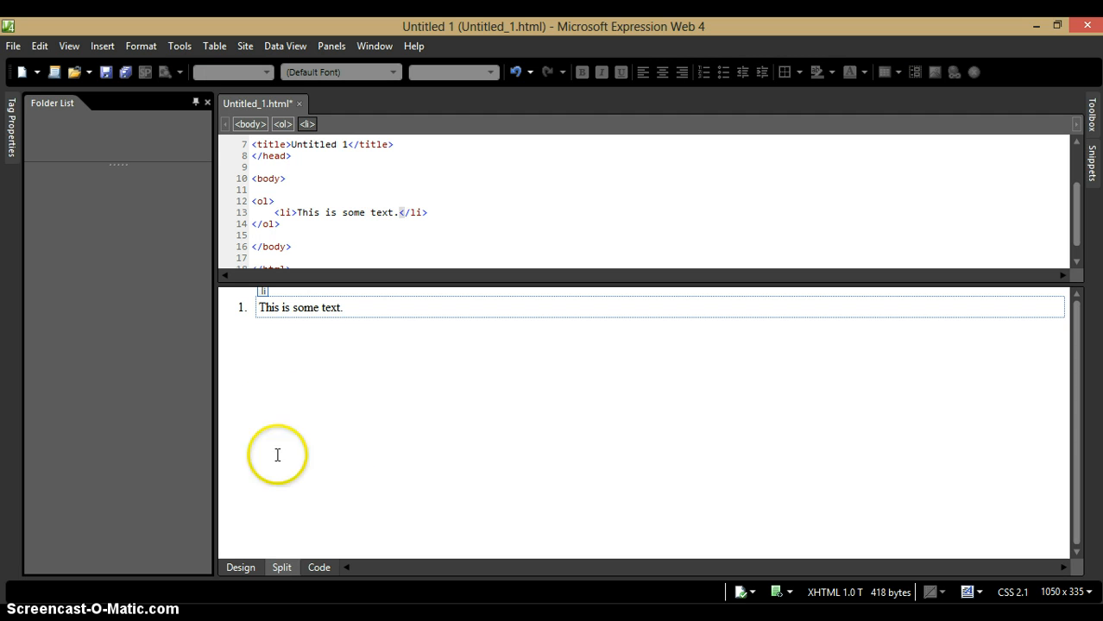
mouse_move(354, 437)
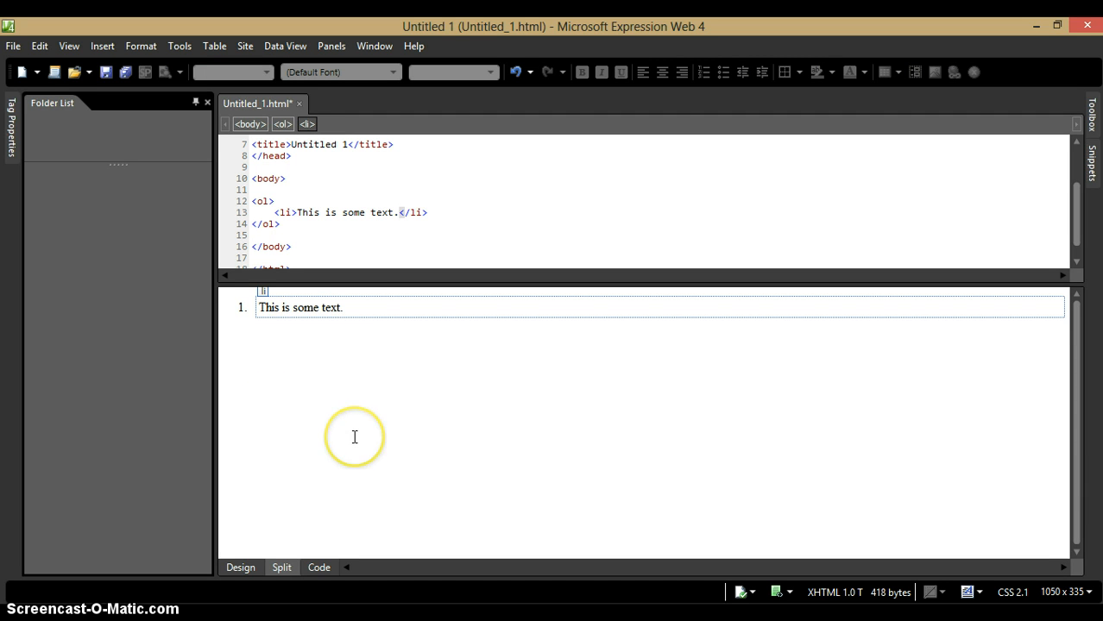
mouse_move(93, 165)
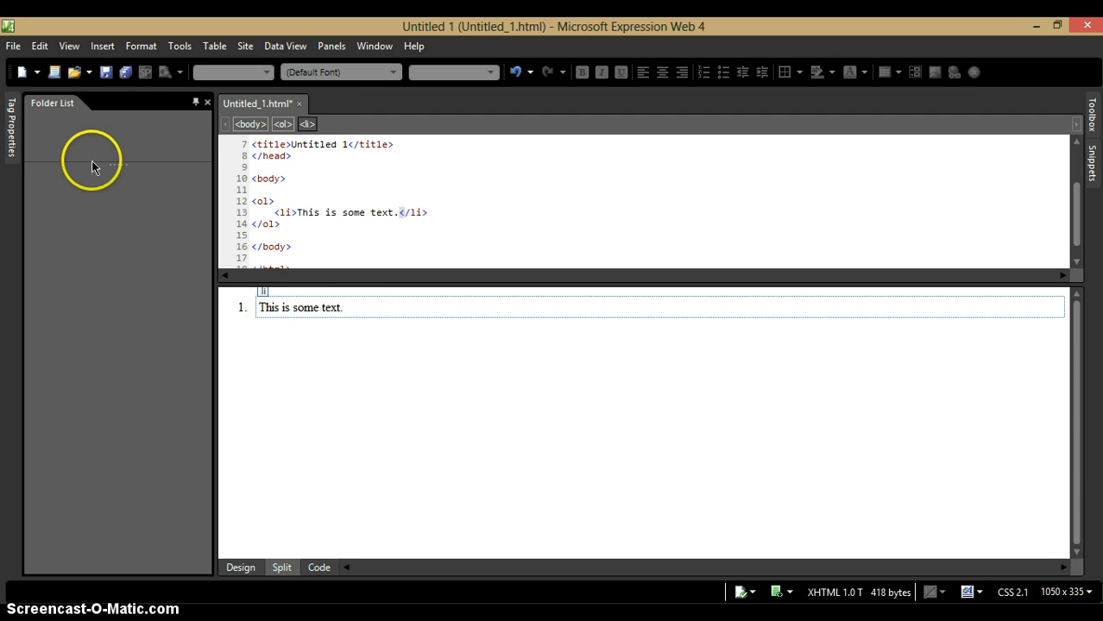
mouse_move(146, 145)
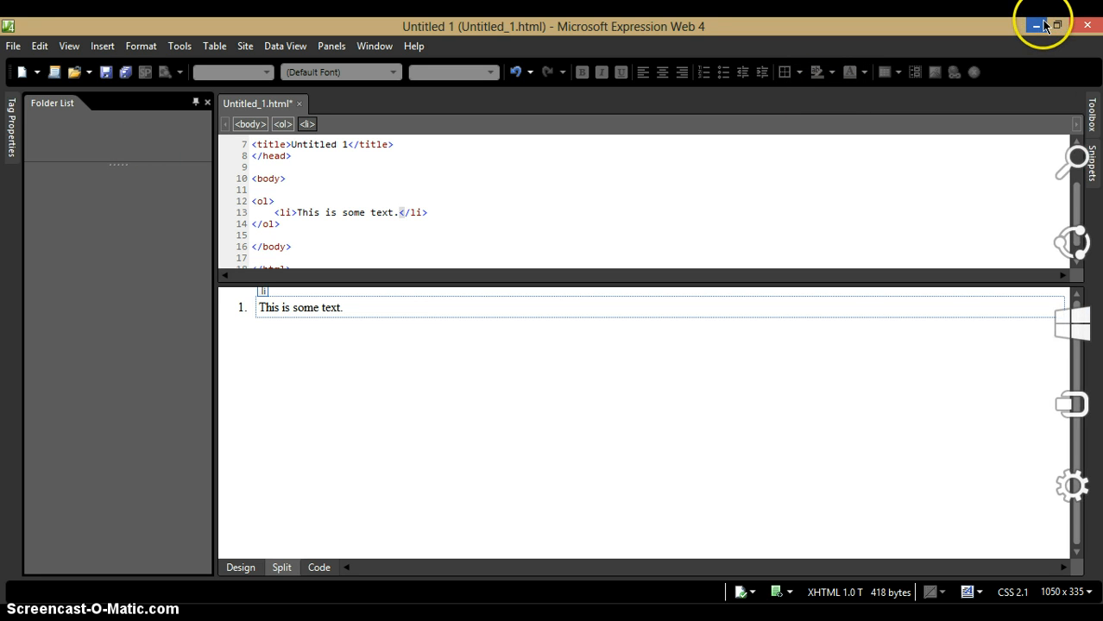
mouse_move(1035, 24)
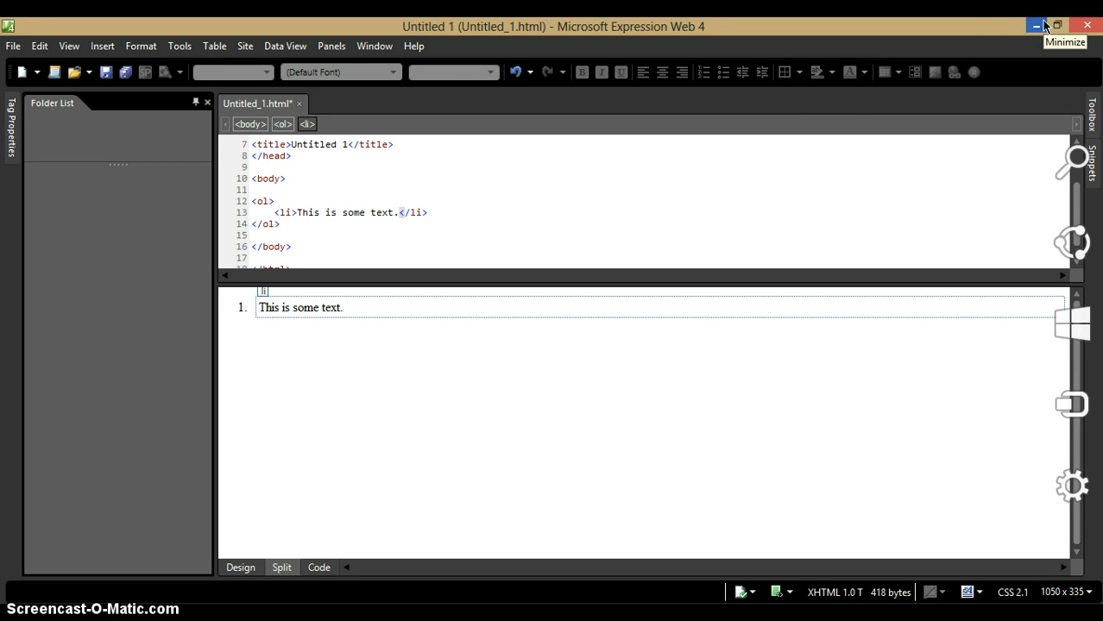
mouse_move(960, 110)
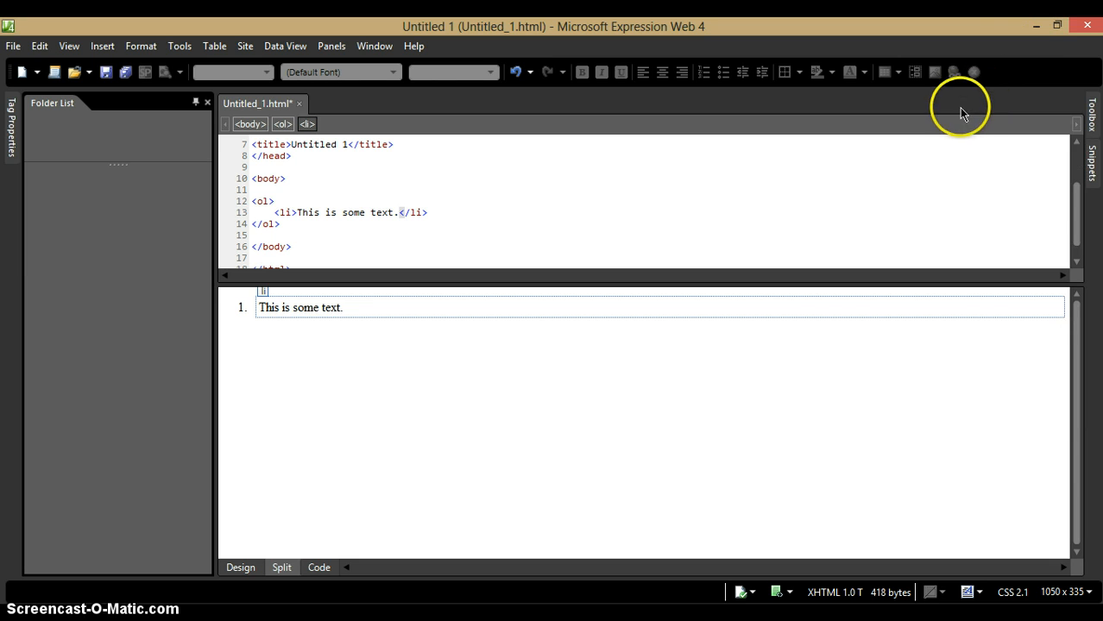
mouse_move(1035, 26)
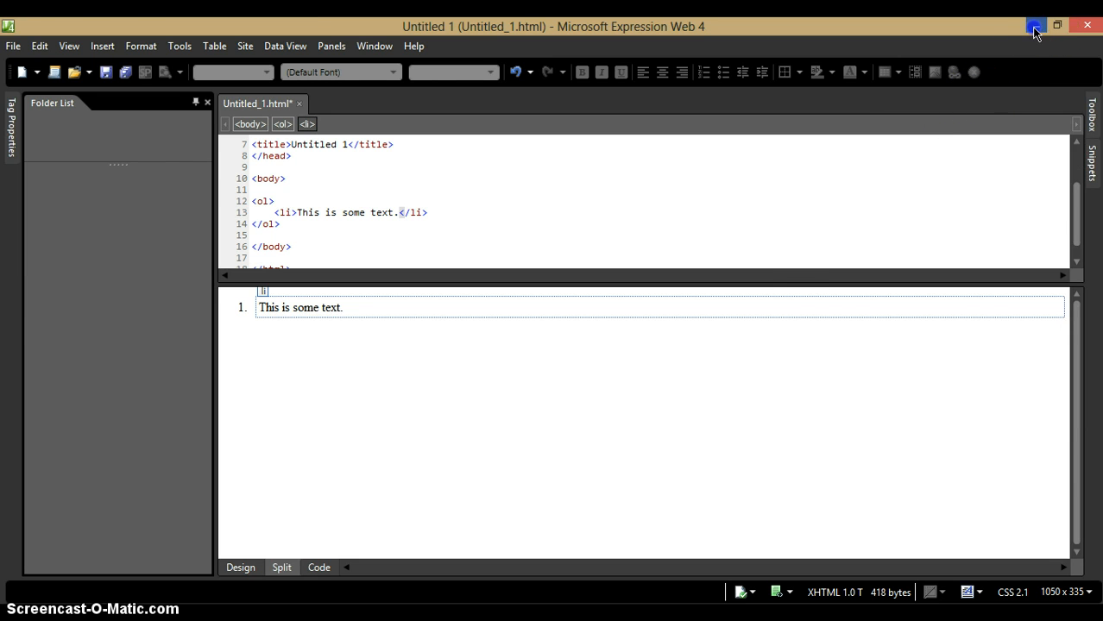
- Minimize Expression Web and create a desktop folder named LocalFolder
click(1036, 25)
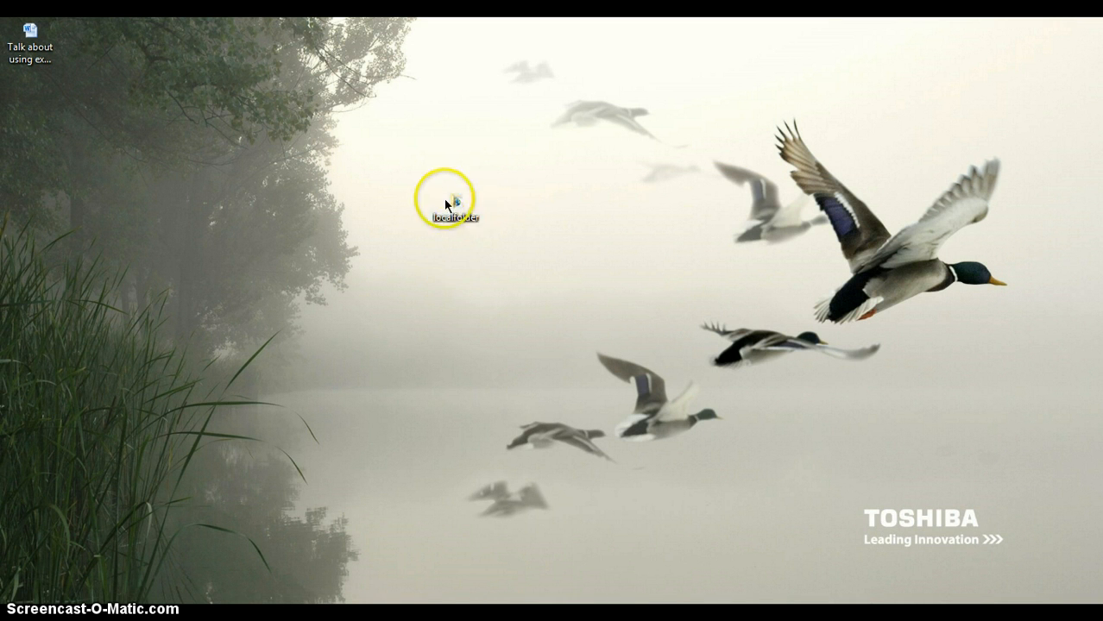
mouse_move(427, 229)
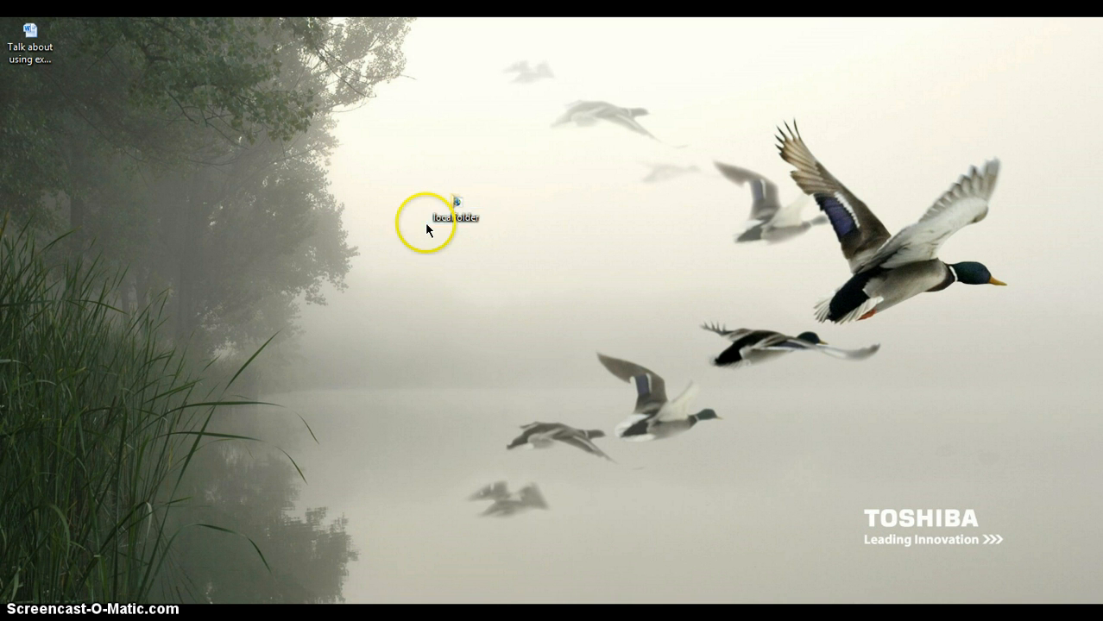
mouse_move(624, 376)
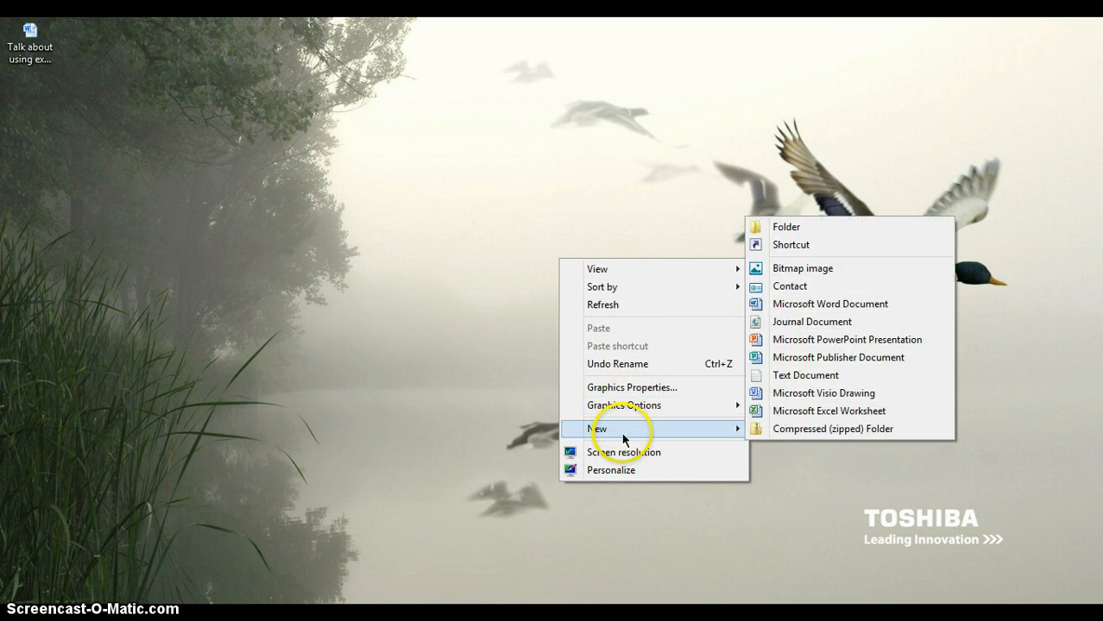
mouse_move(780, 228)
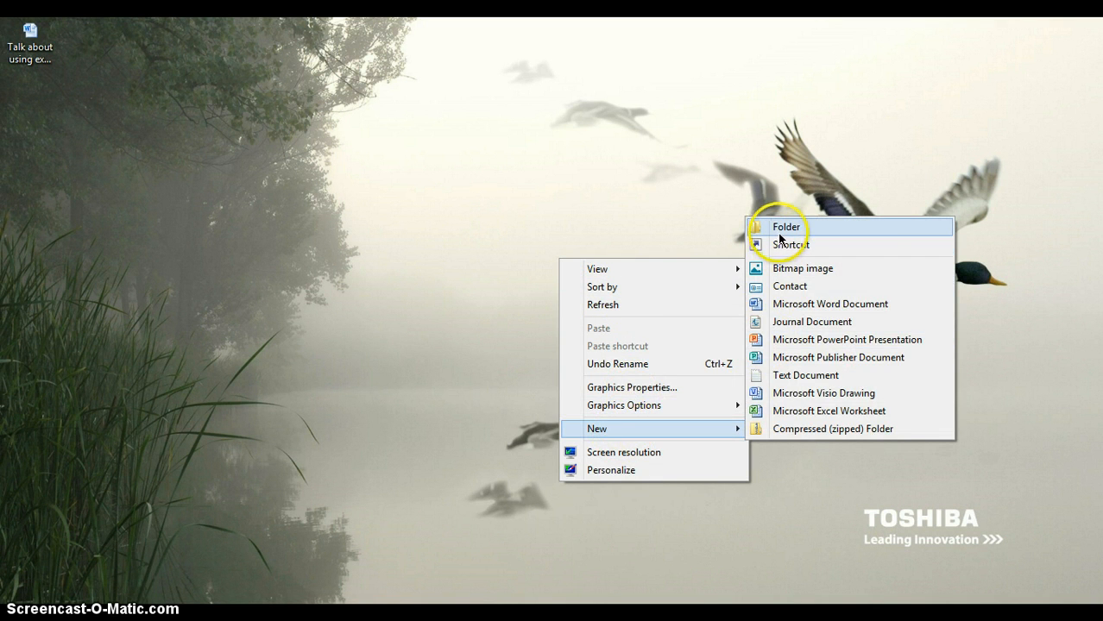
click(785, 228)
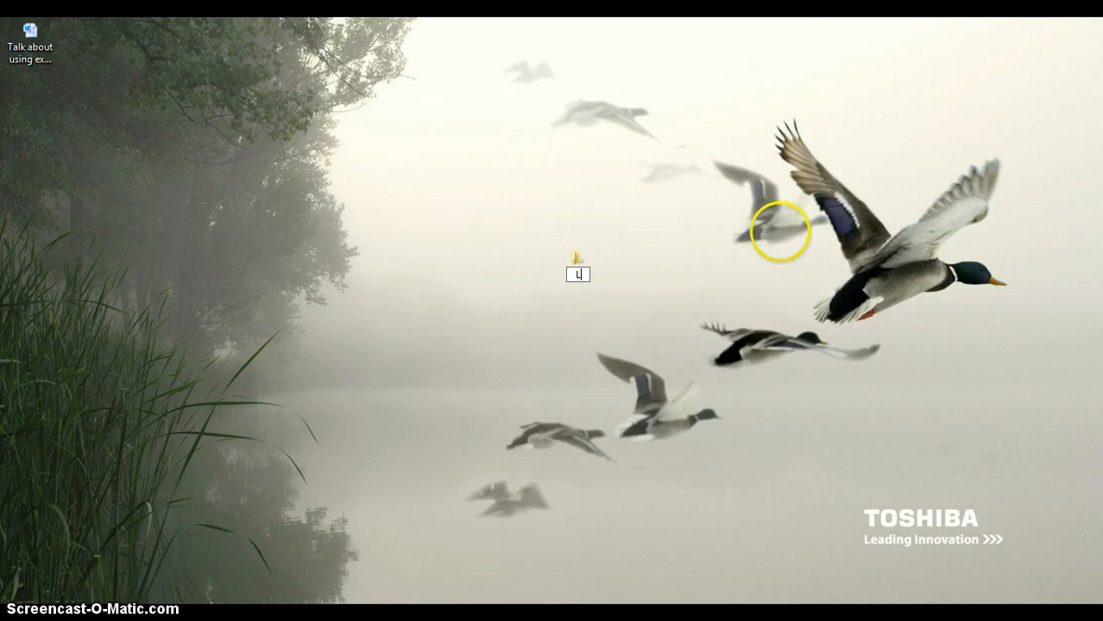
text(LocalFolder)
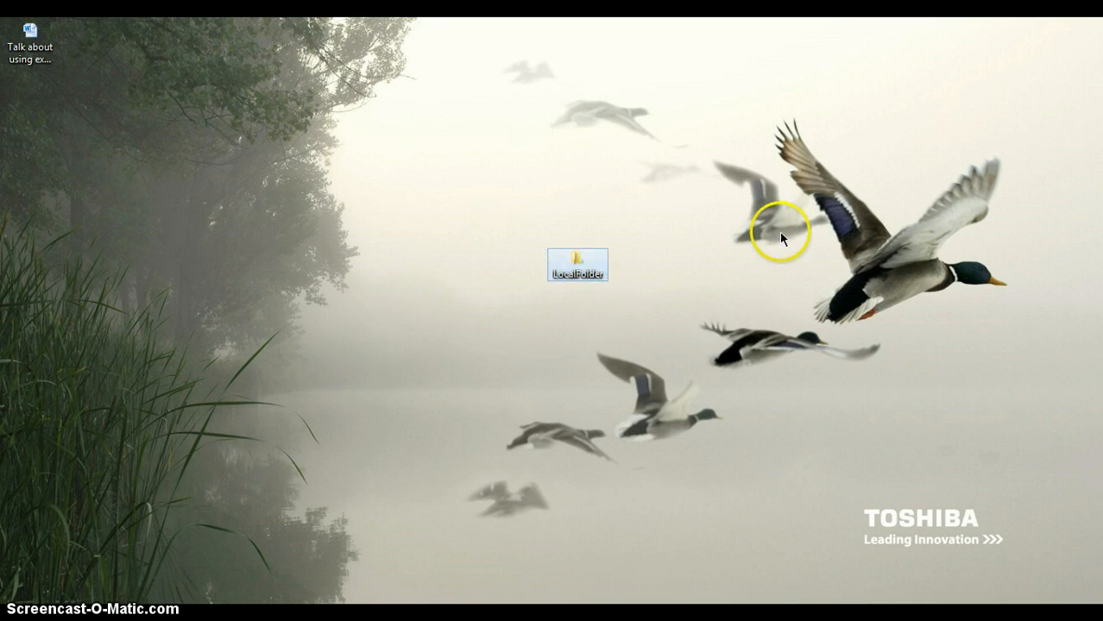
mouse_move(642, 324)
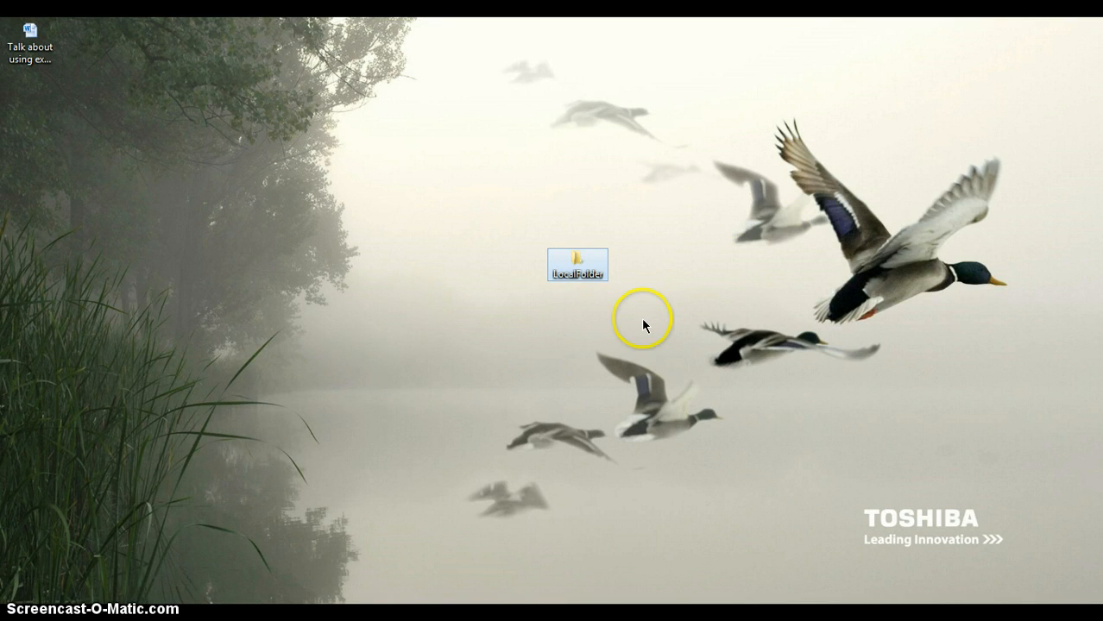
click(577, 262)
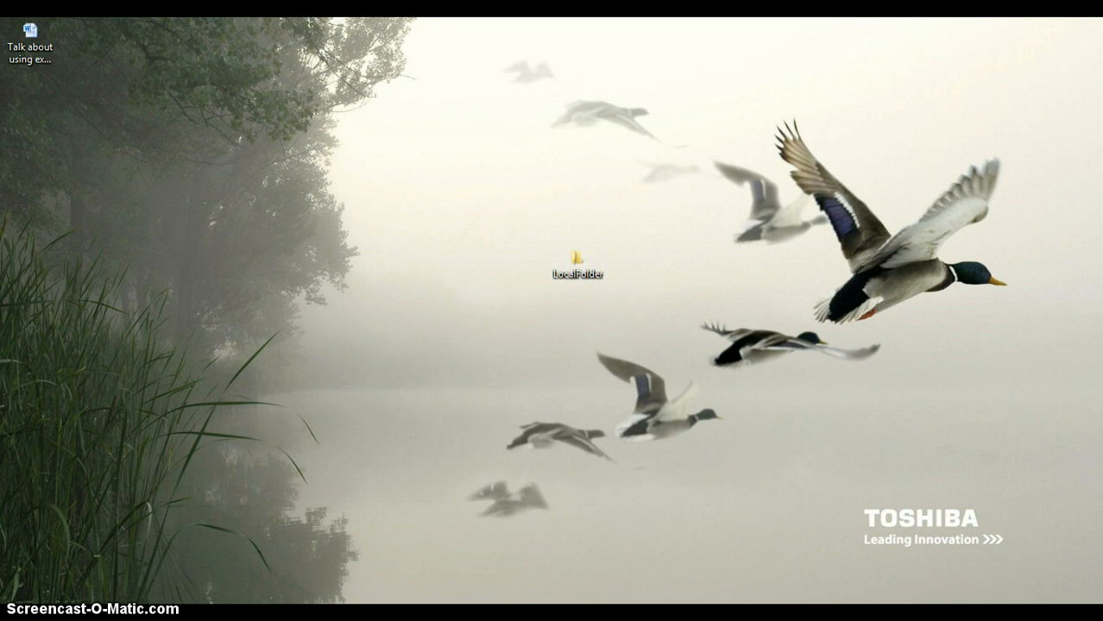
- View LocalFolder in File Explorer to confirm it is empty, then close the window
double_click(577, 262)
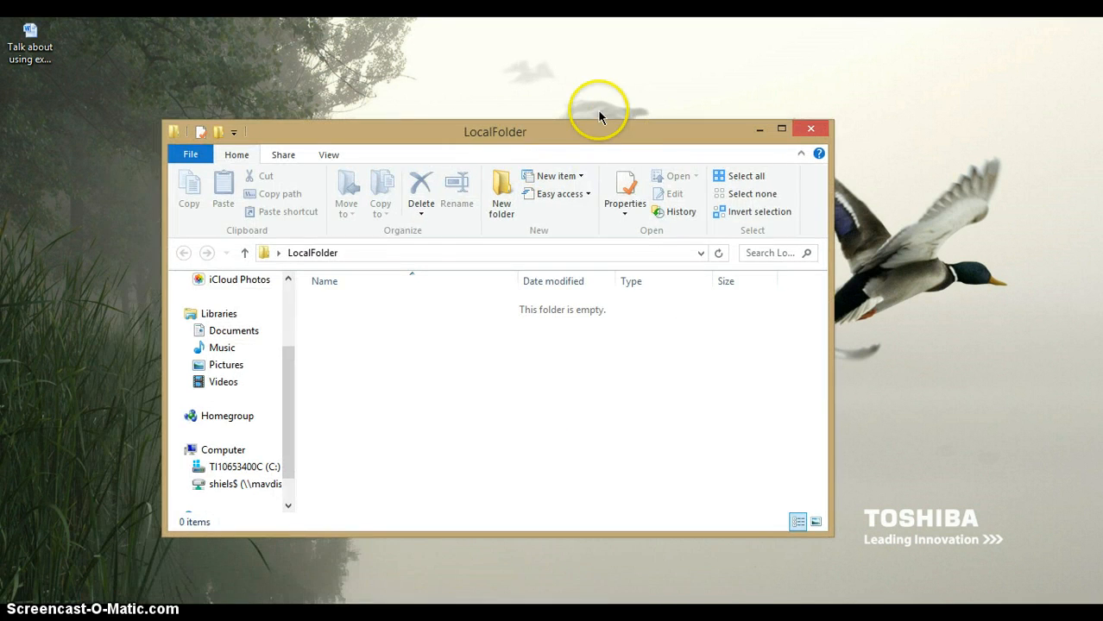
scroll(up, 3)
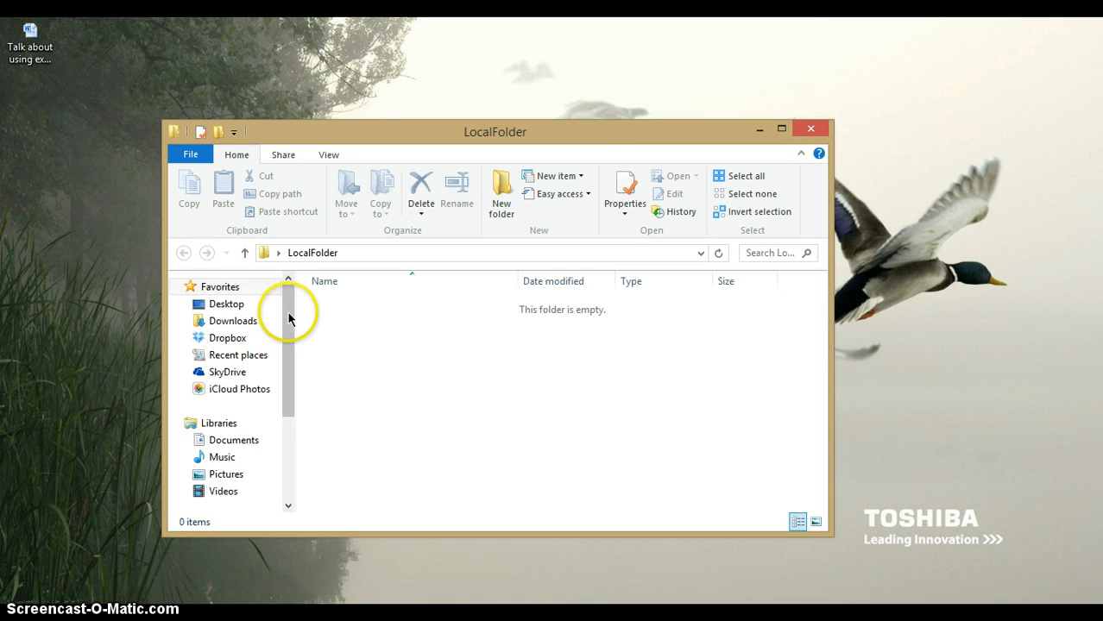
mouse_move(809, 128)
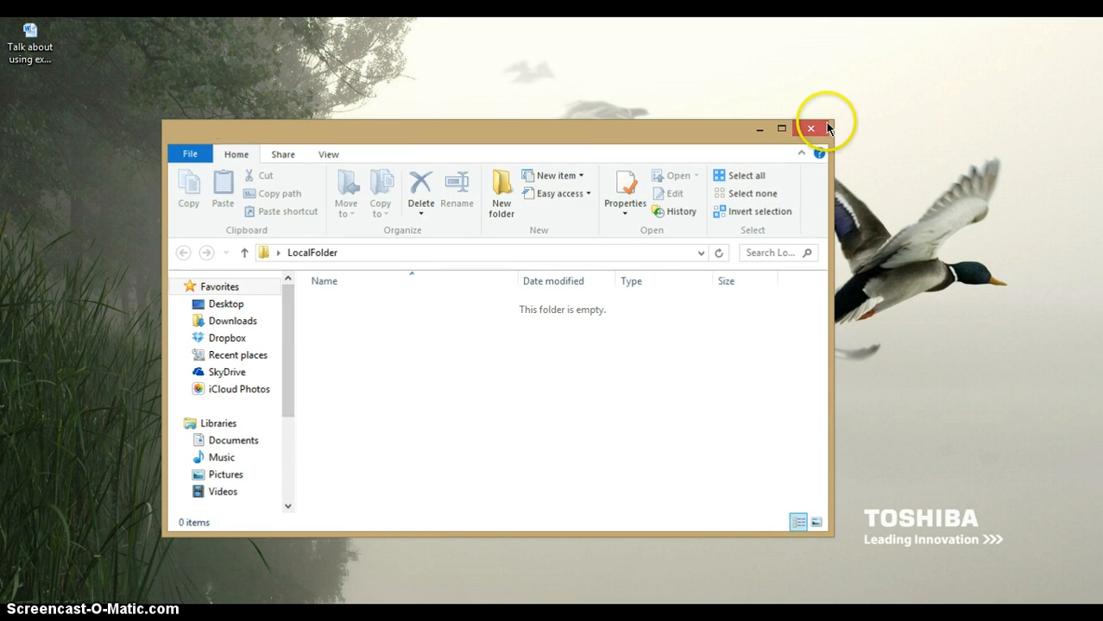
click(810, 127)
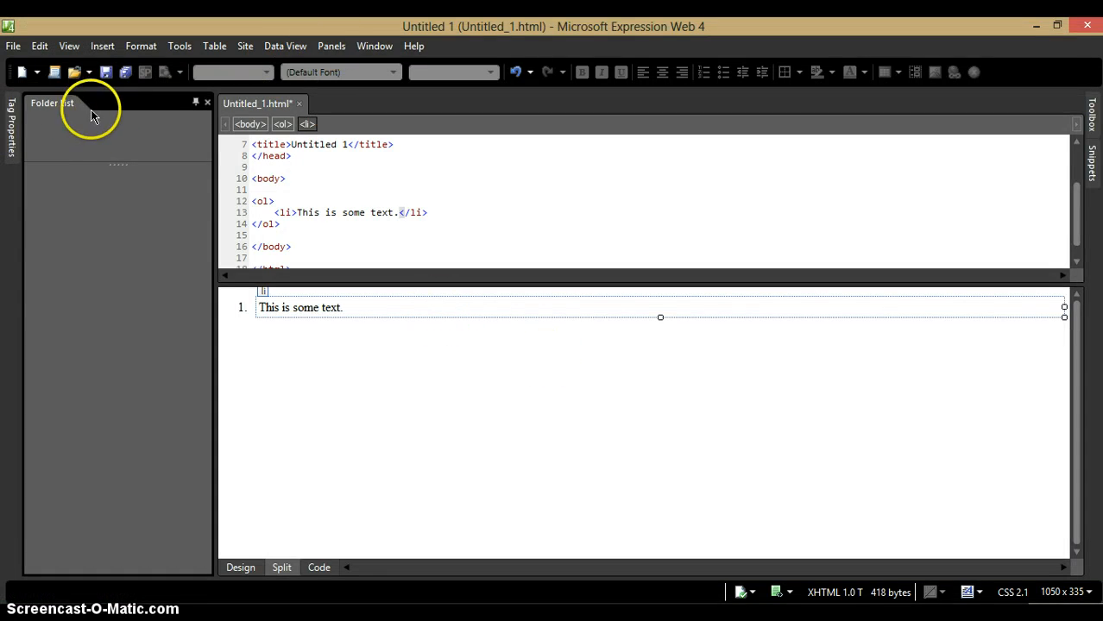
- Create a new Empty Site stored in Desktop\LocalFolder via Site > New Site
click(14, 45)
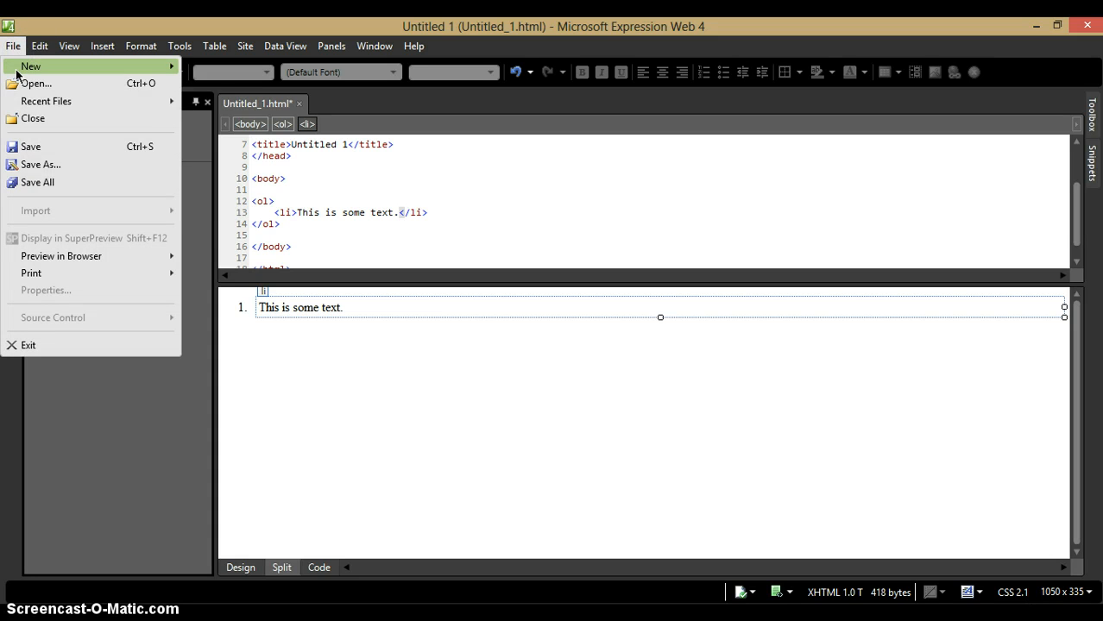
mouse_move(36, 83)
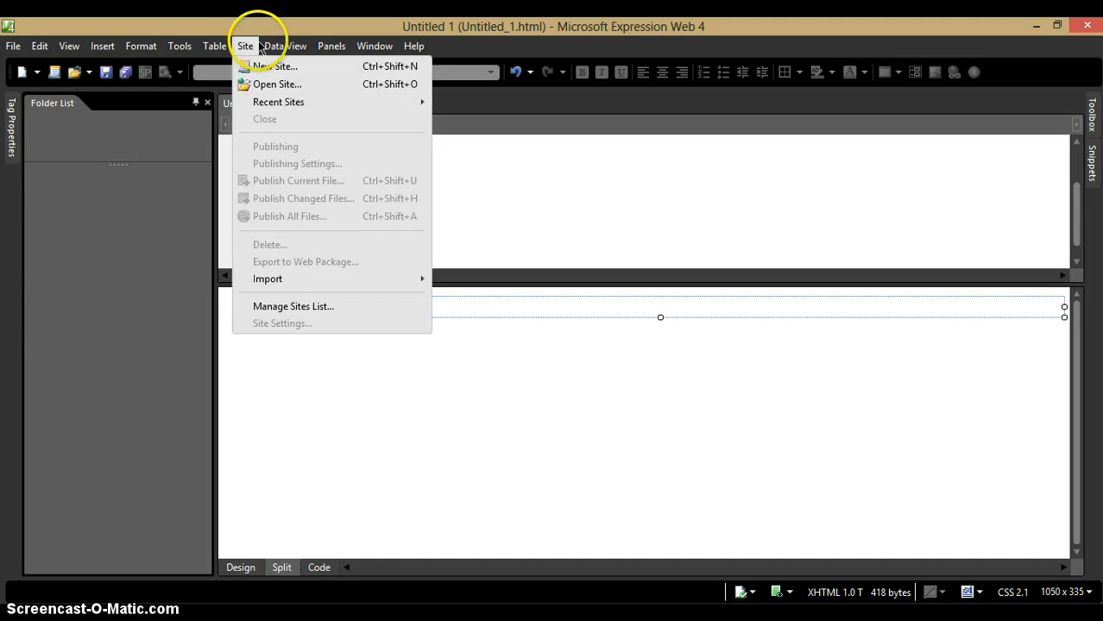
mouse_move(276, 65)
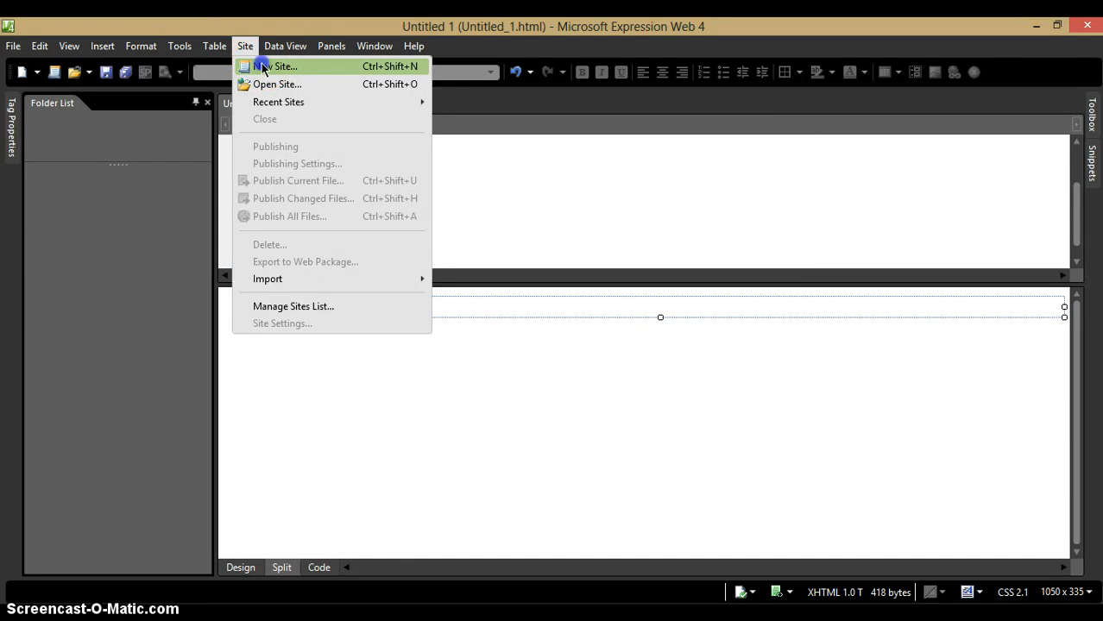
click(279, 66)
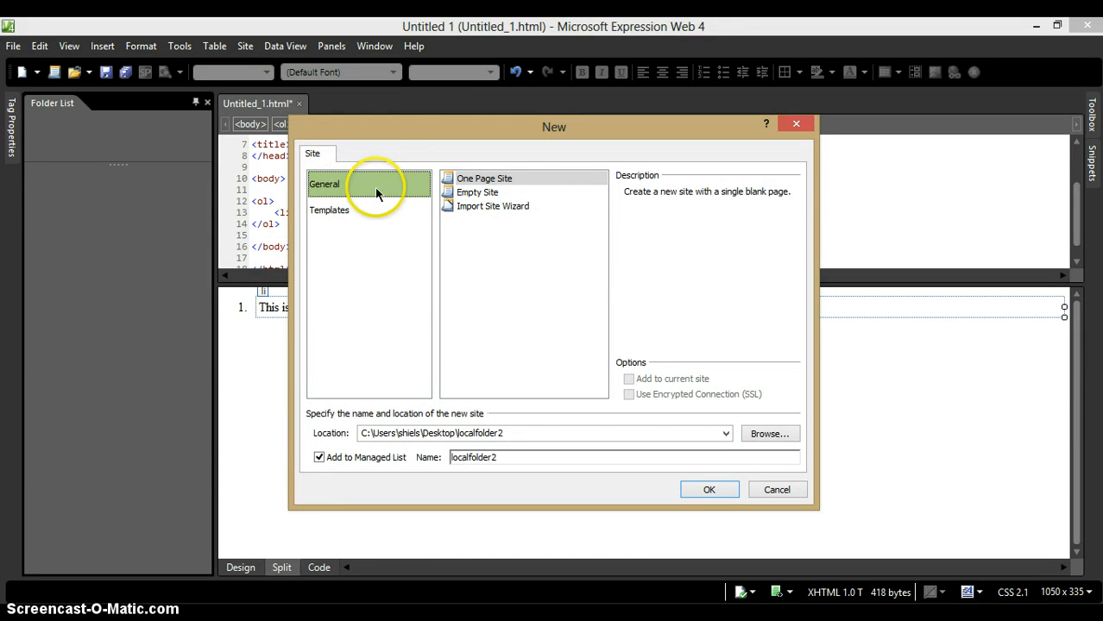
mouse_move(371, 188)
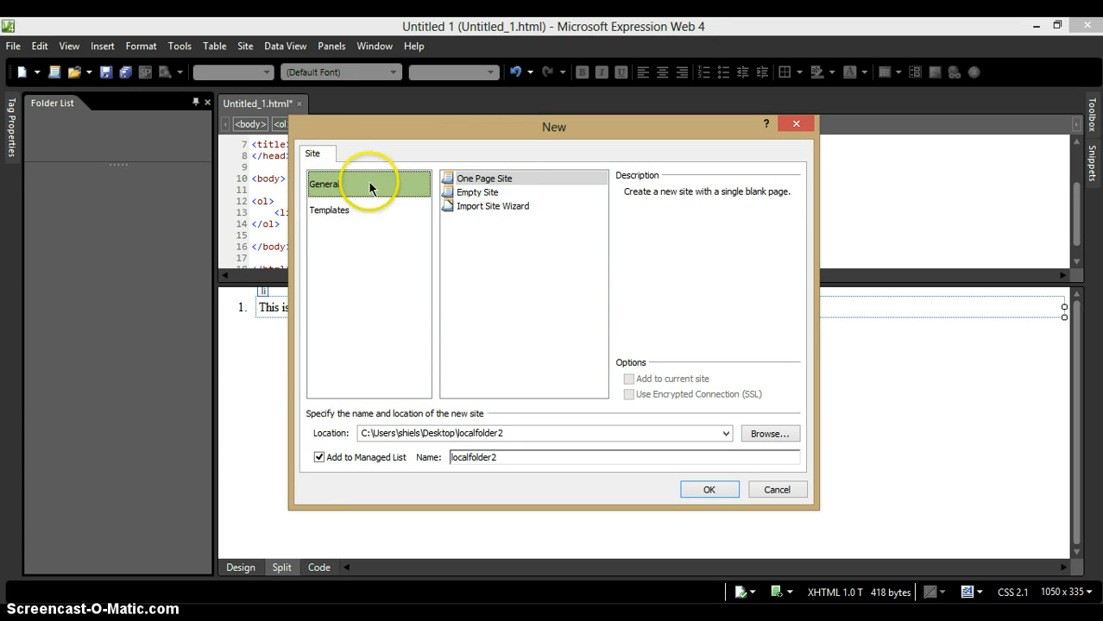
click(476, 191)
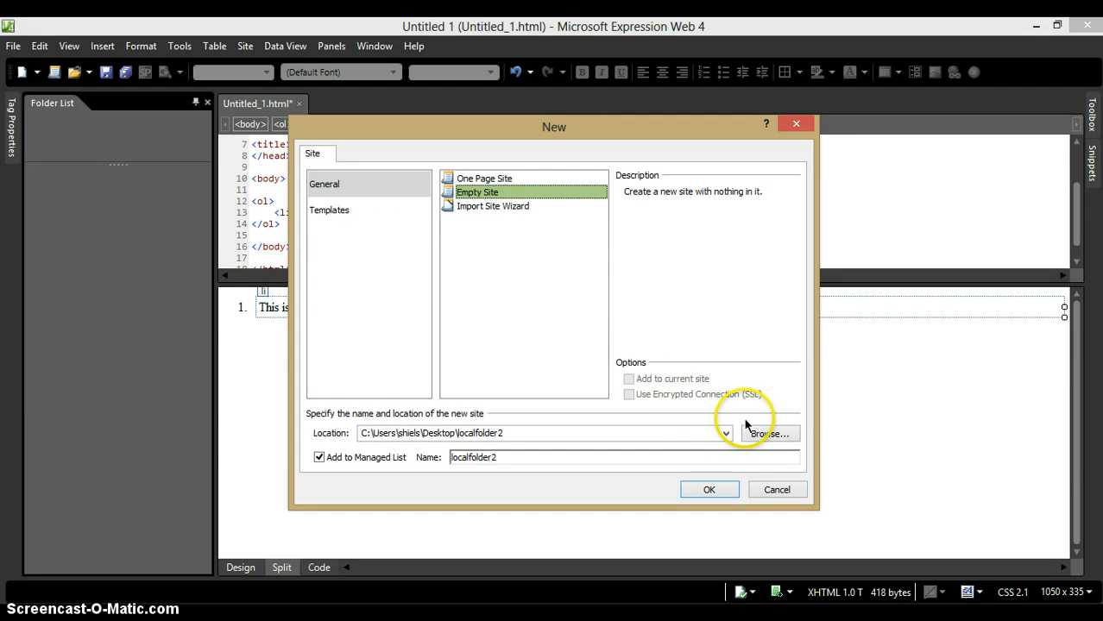
click(768, 434)
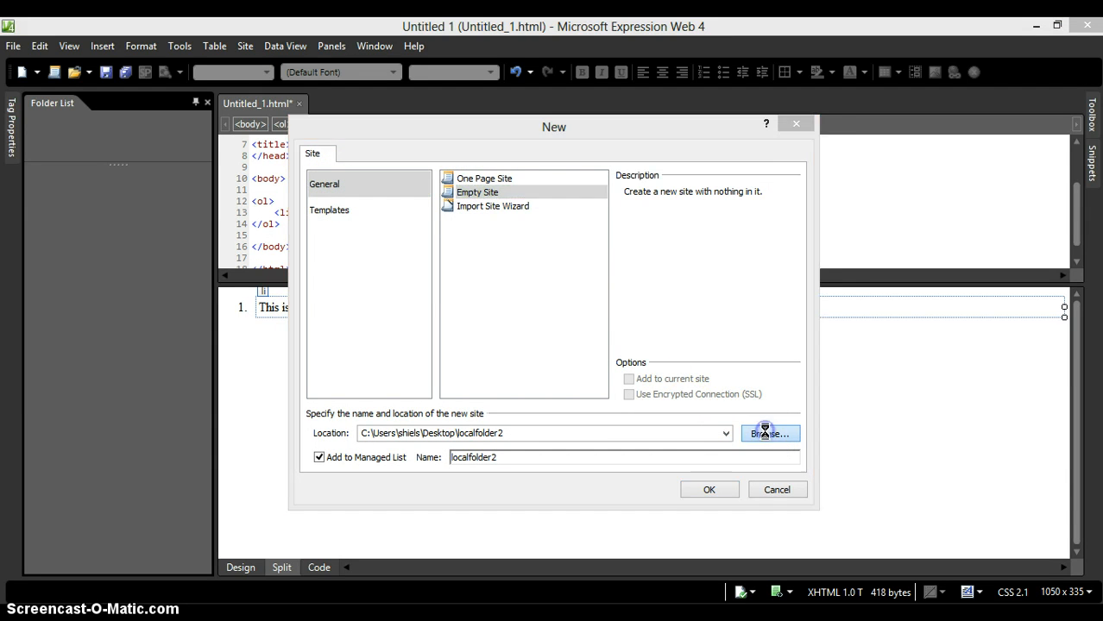
click(768, 433)
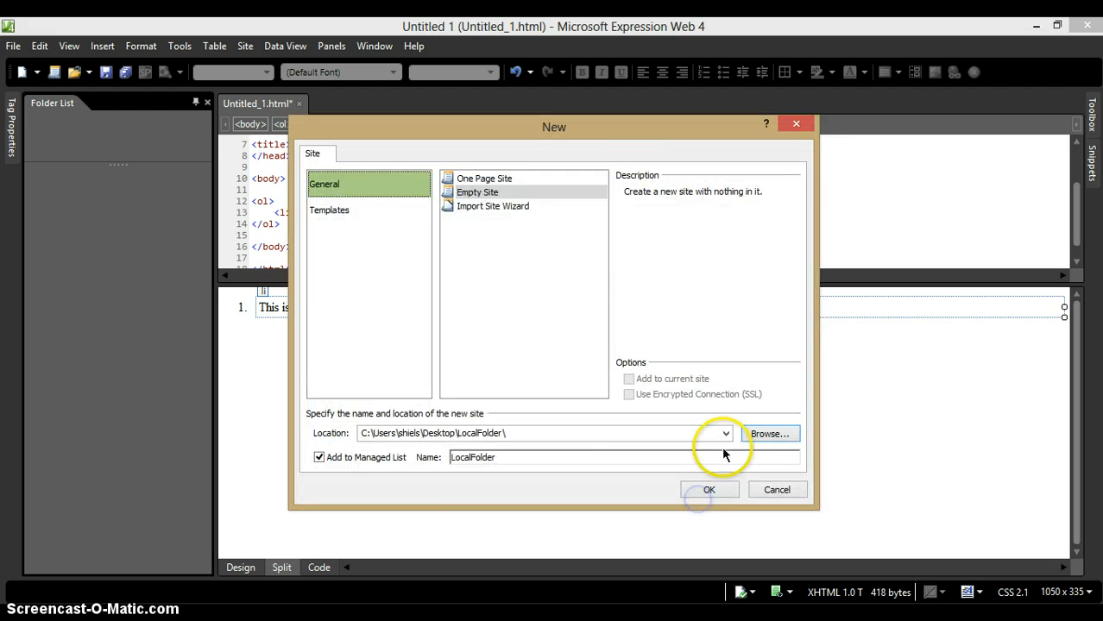
mouse_move(709, 490)
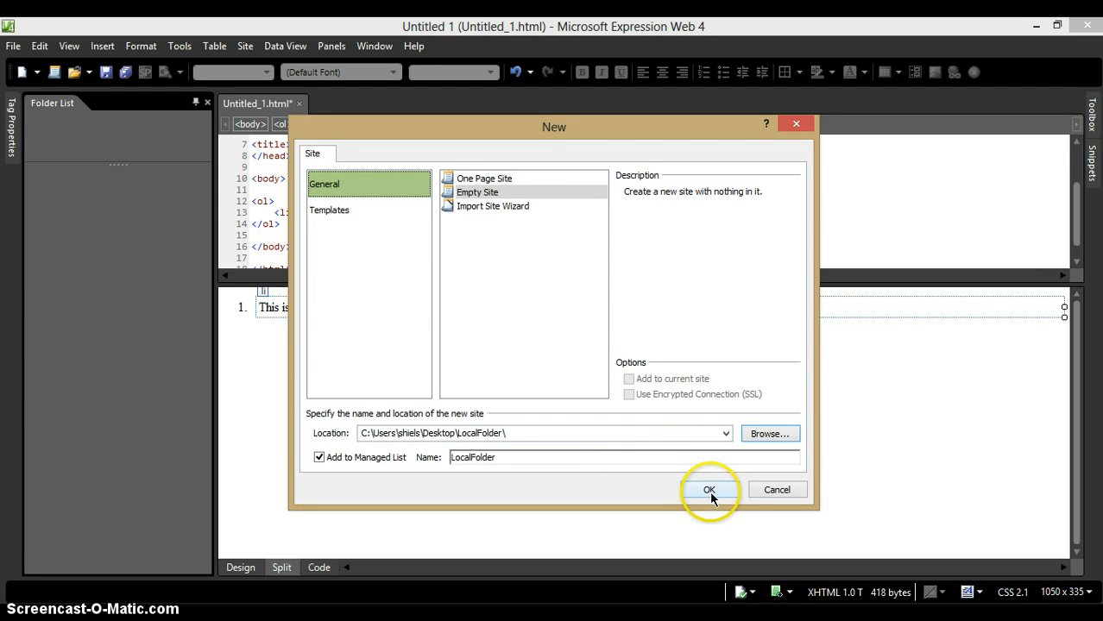
click(710, 490)
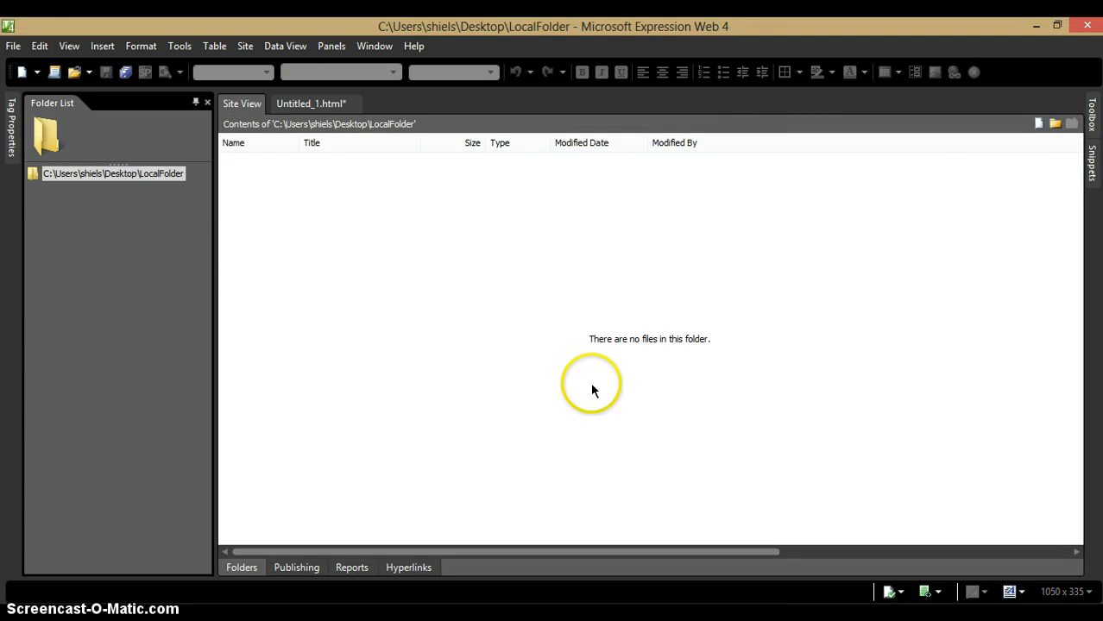
mouse_move(125, 172)
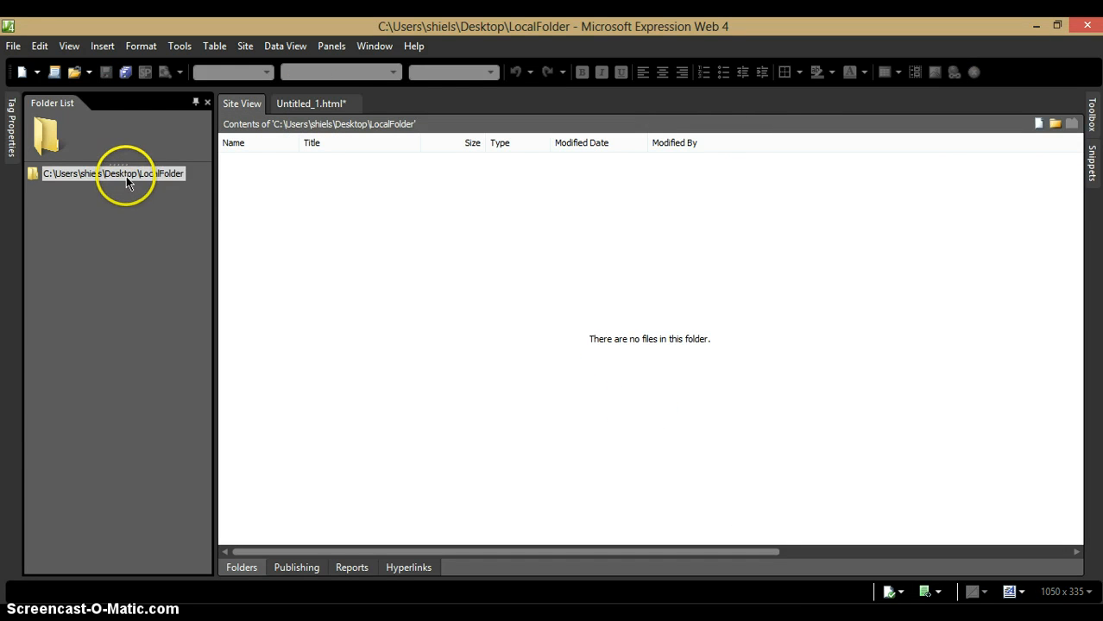
mouse_move(146, 273)
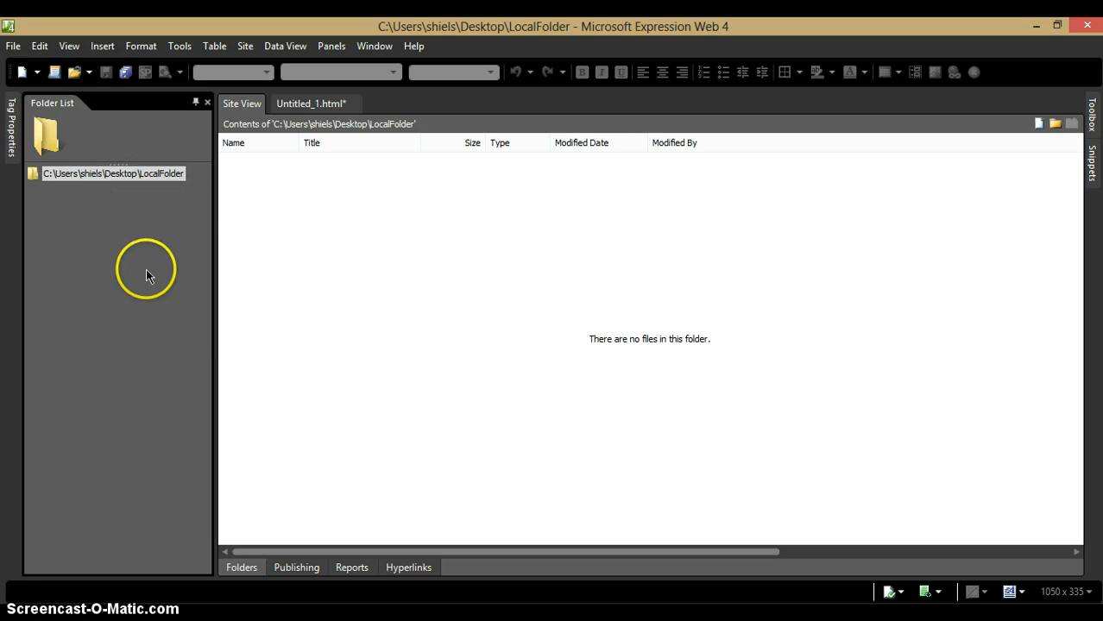
mouse_move(50, 318)
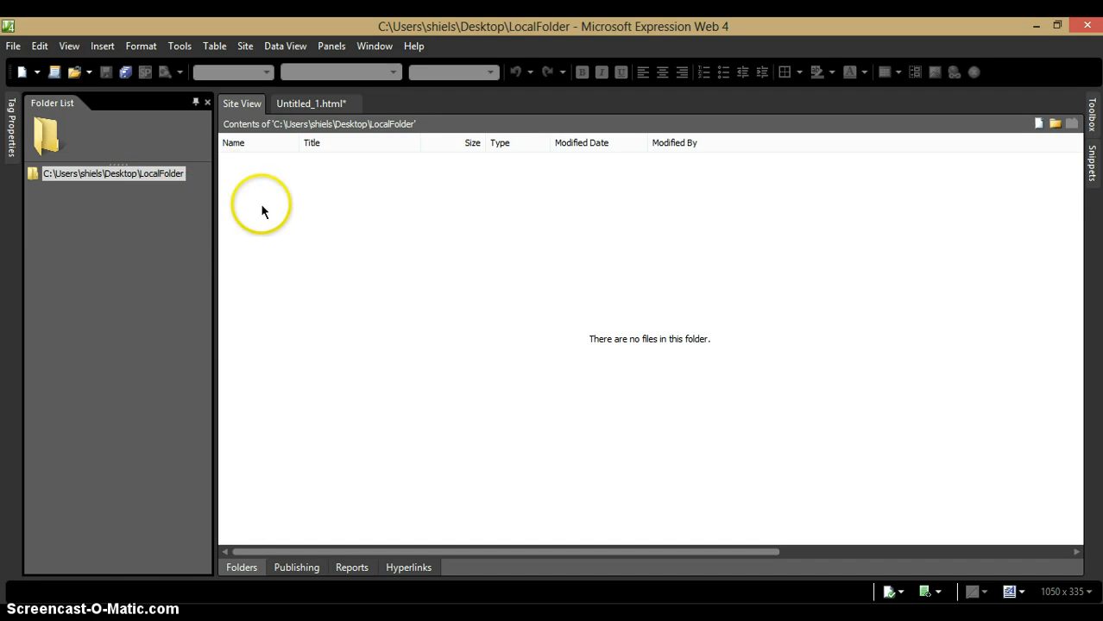
mouse_move(179, 274)
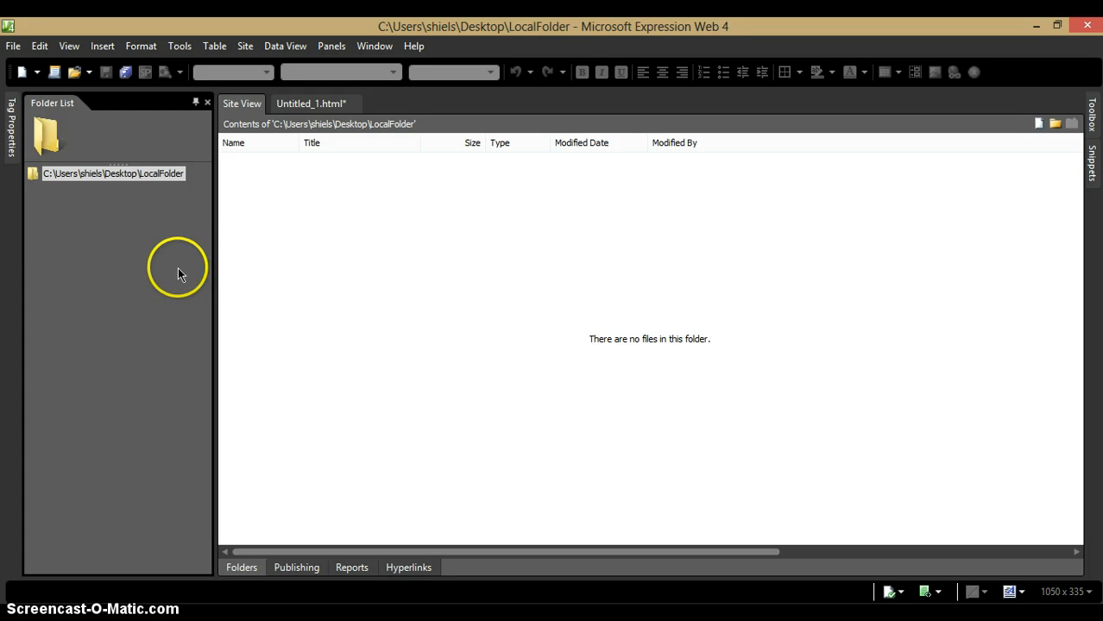
- Return to the Untitled_1.html list page while the LocalFolder site stays listed
click(310, 104)
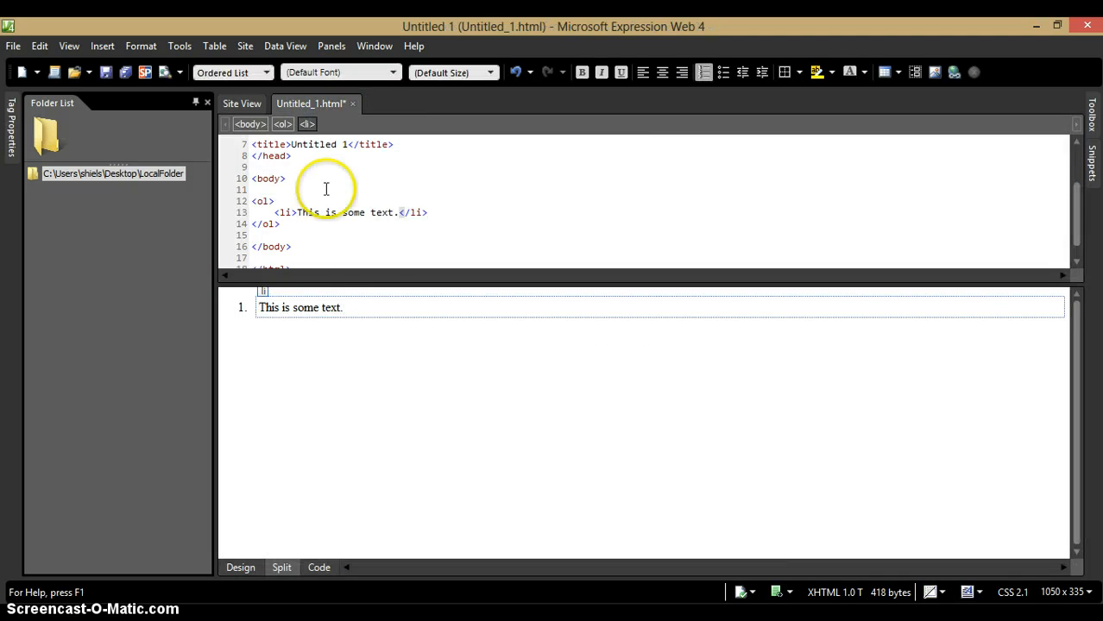
click(354, 308)
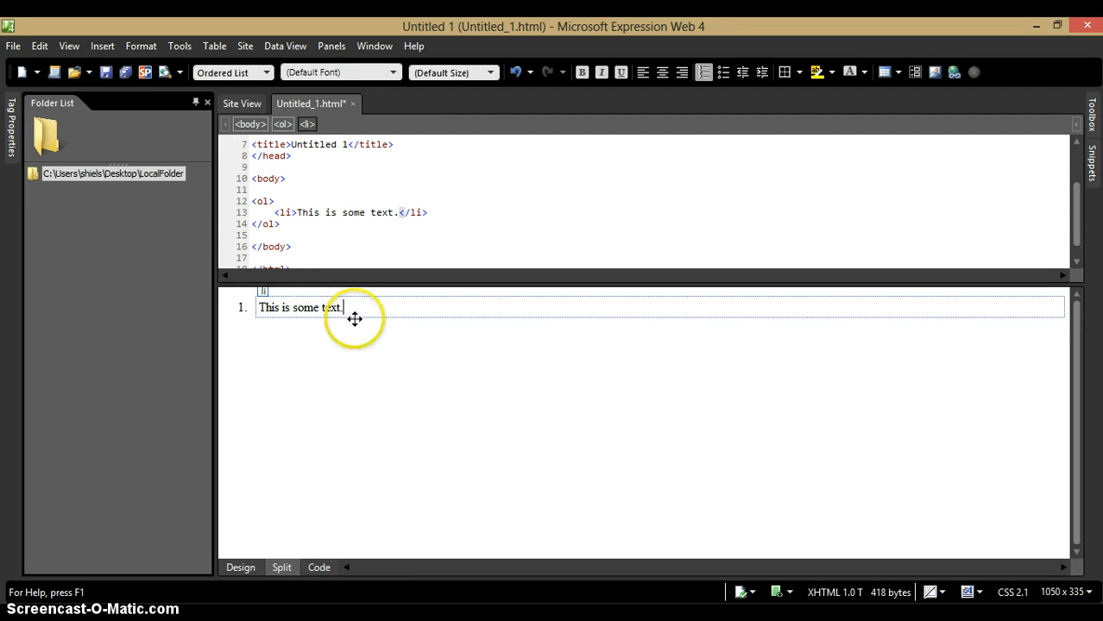
mouse_move(306, 178)
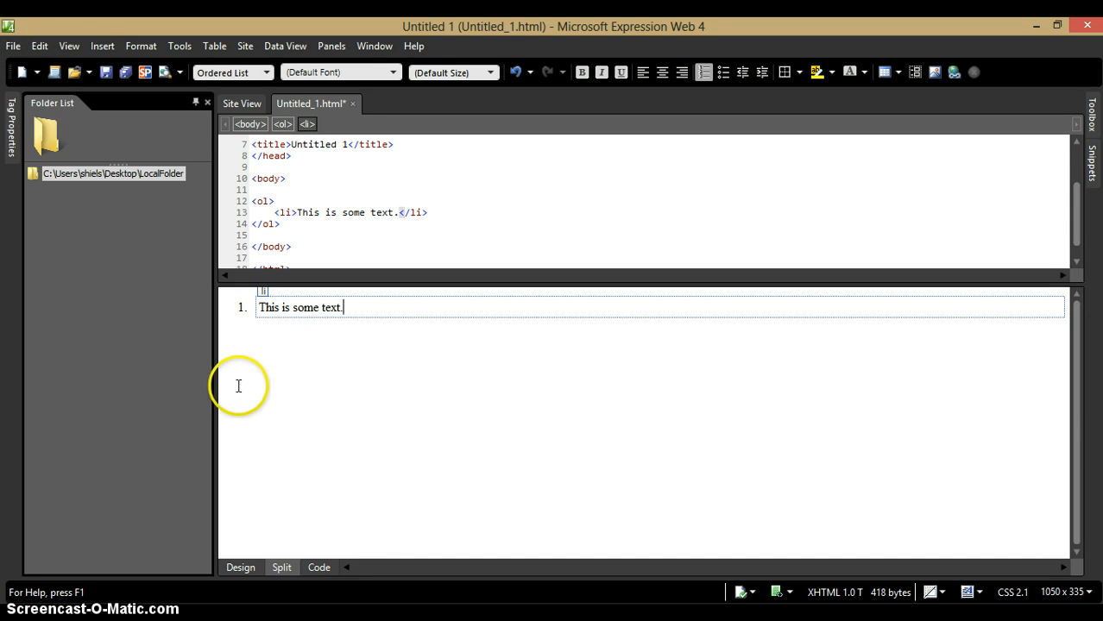
mouse_move(281, 387)
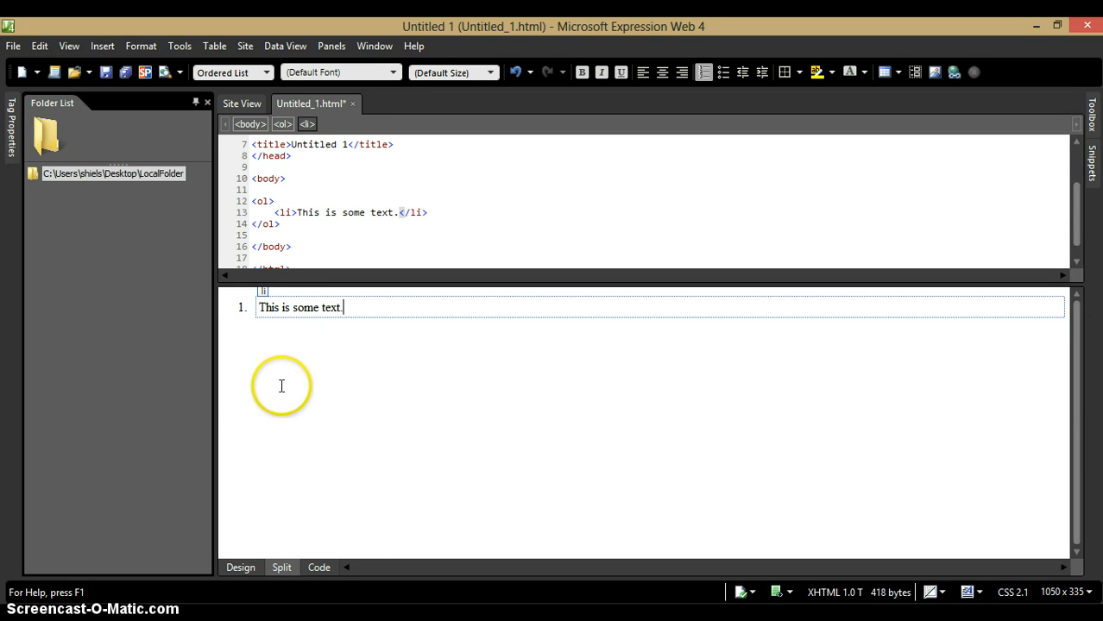
mouse_move(528, 405)
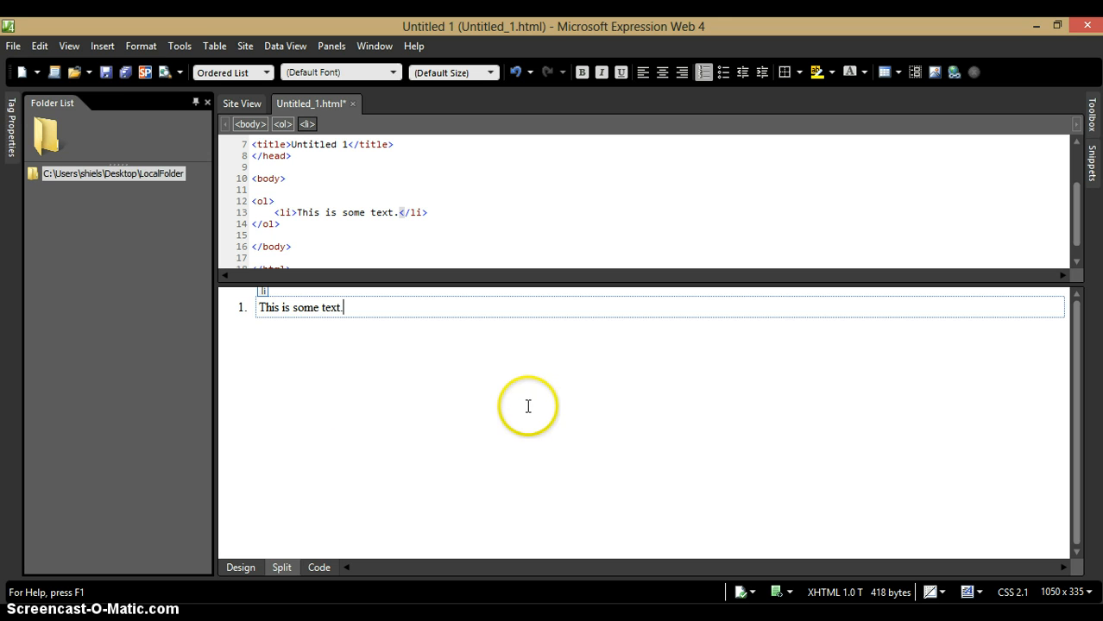
mouse_move(721, 400)
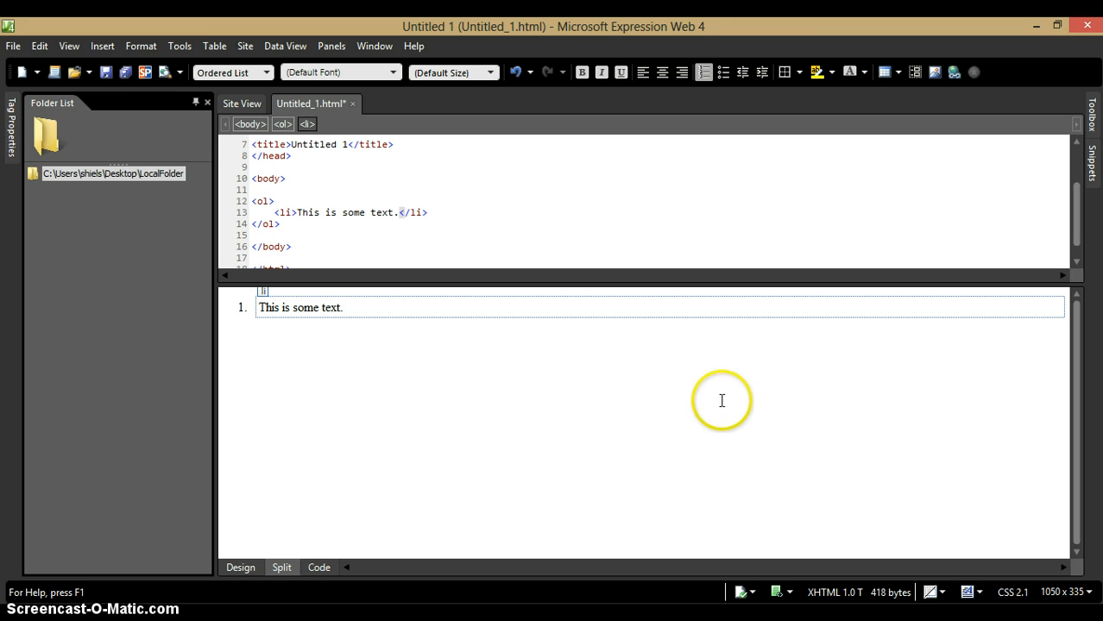
mouse_move(721, 469)
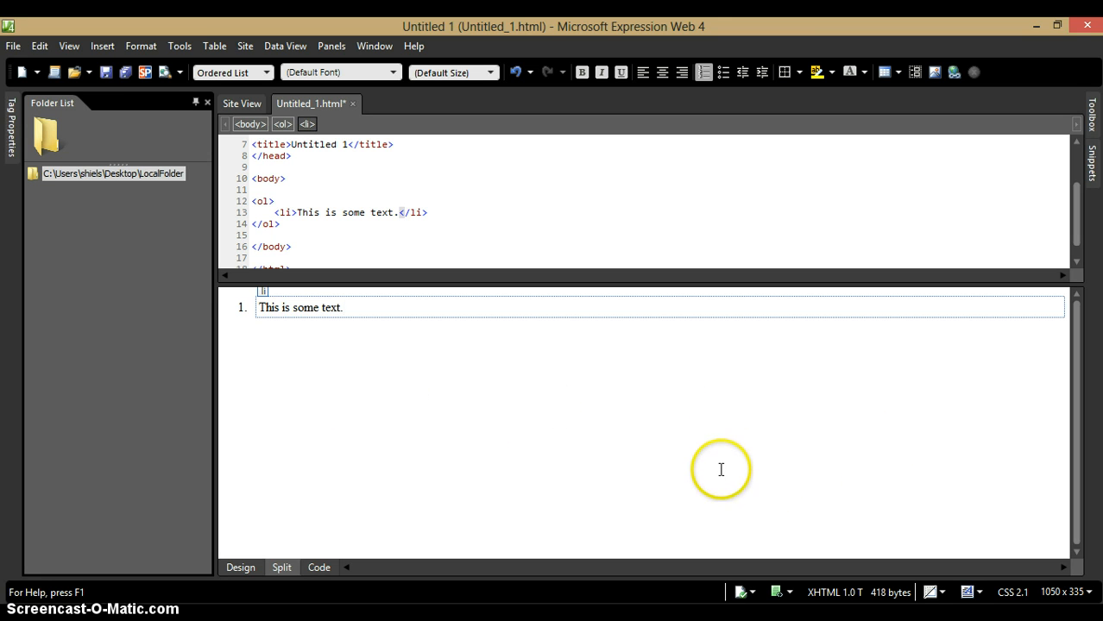
mouse_move(658, 386)
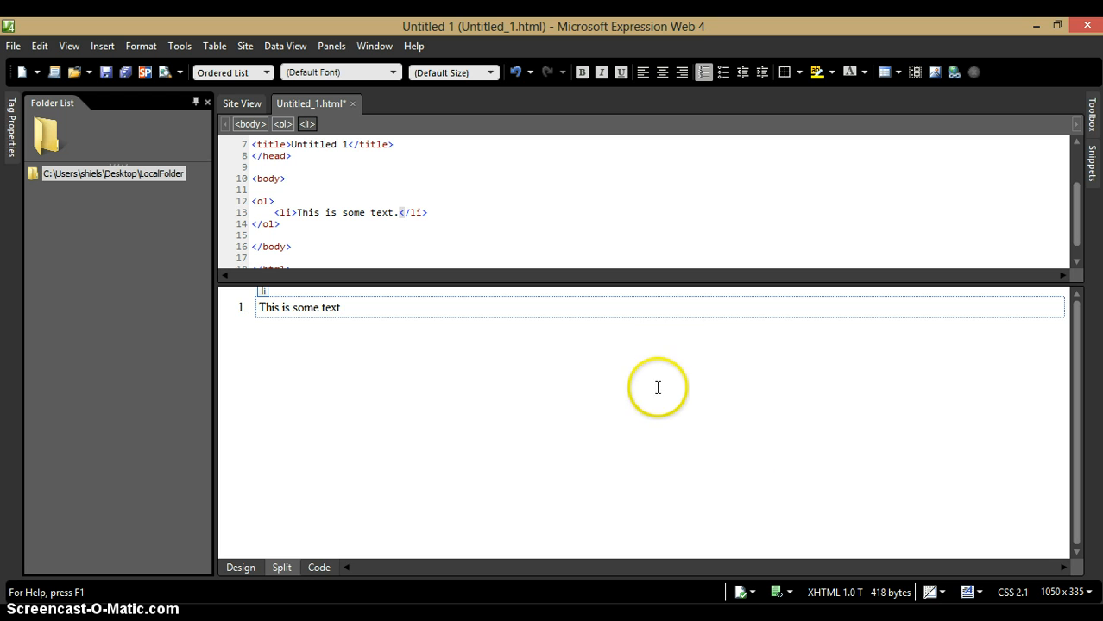
mouse_move(621, 366)
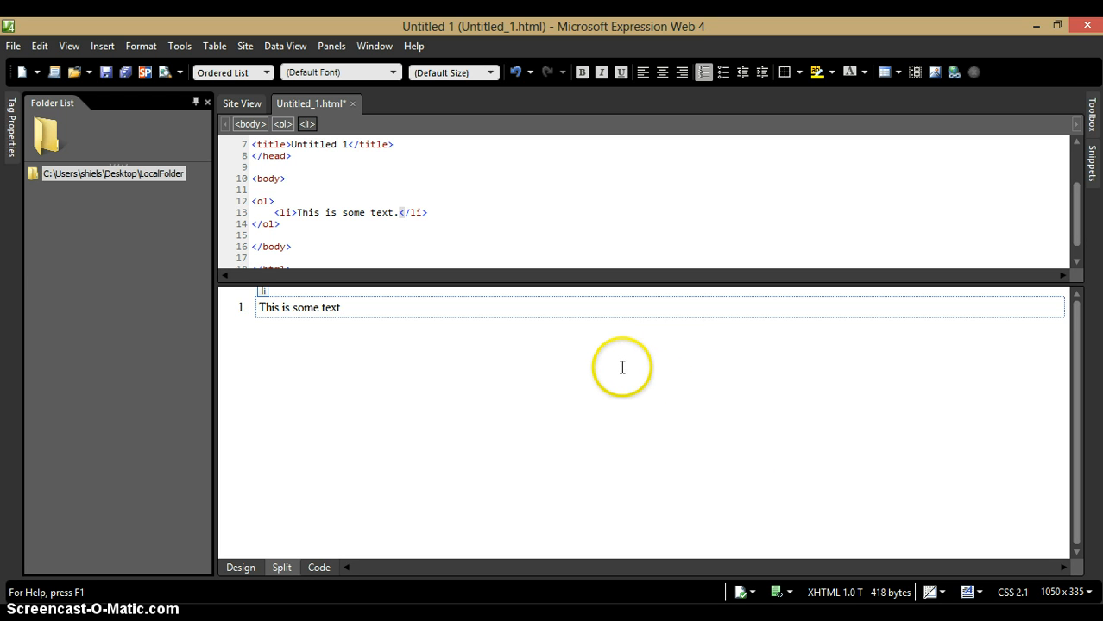
mouse_move(560, 332)
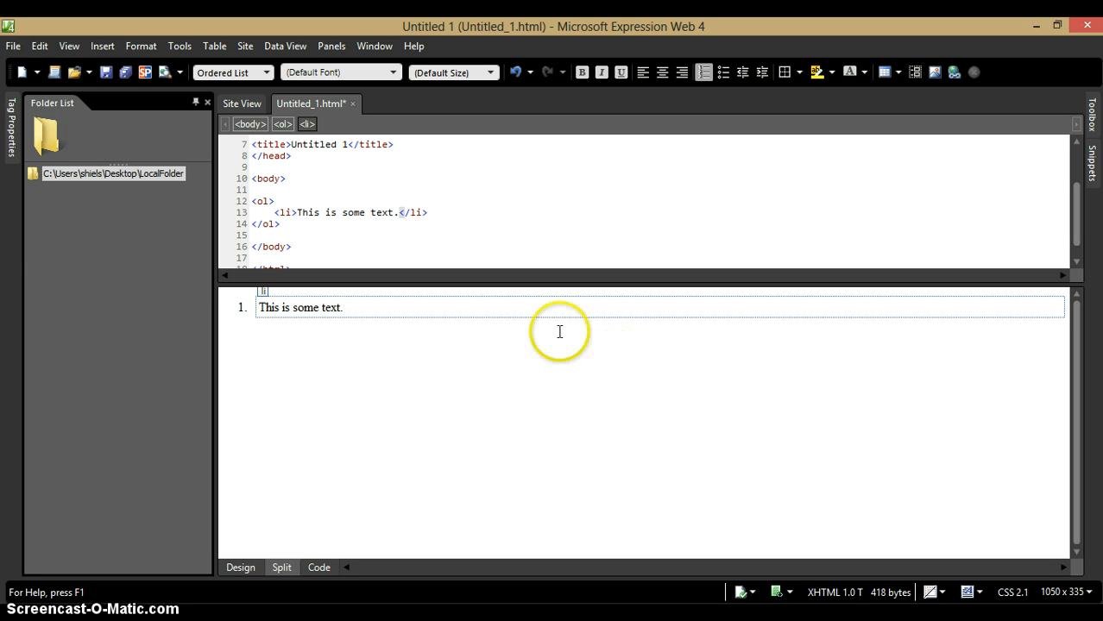